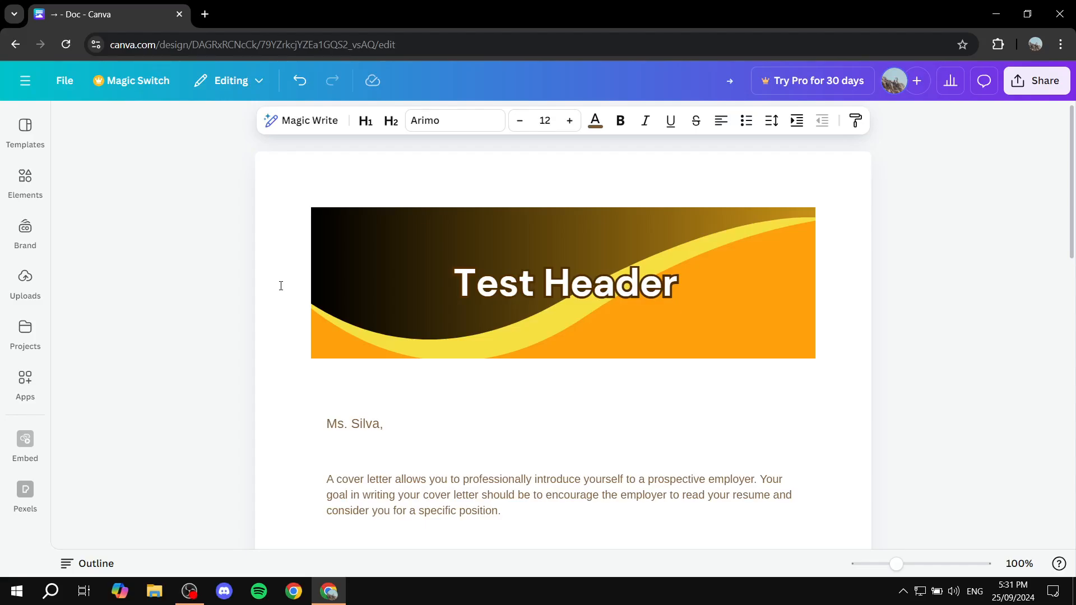
- Browse the cover letter Doc with its Test Header banner image
left_click(386, 292)
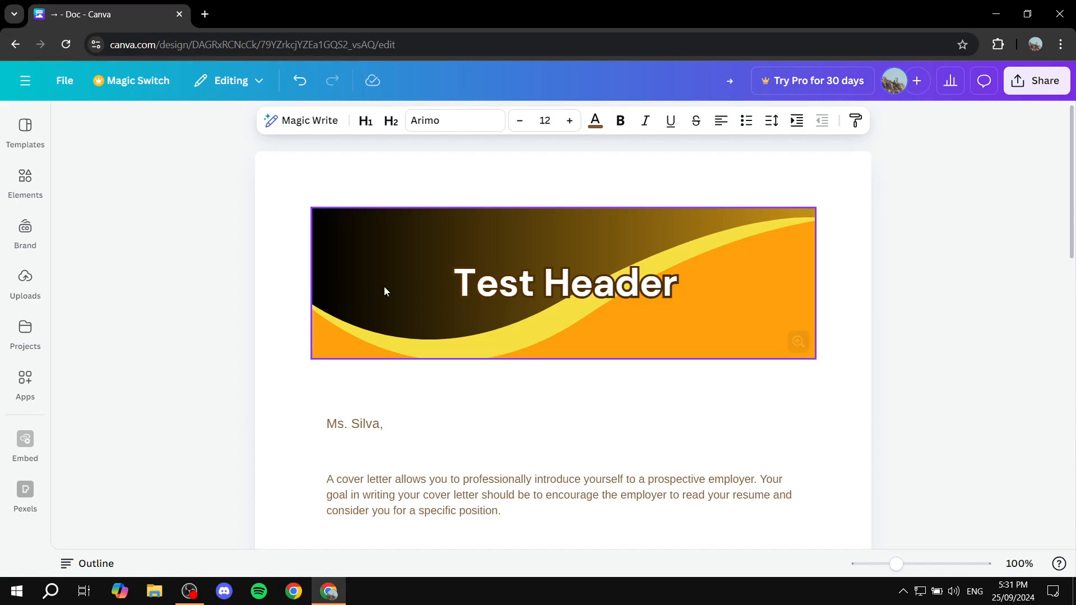
mouse_move(753, 357)
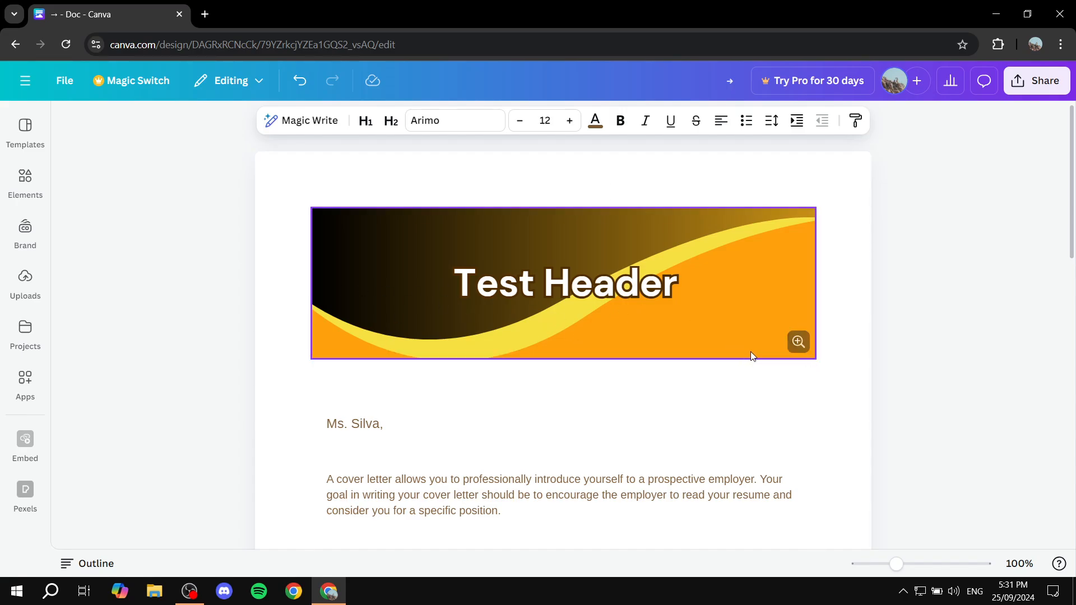
mouse_move(655, 263)
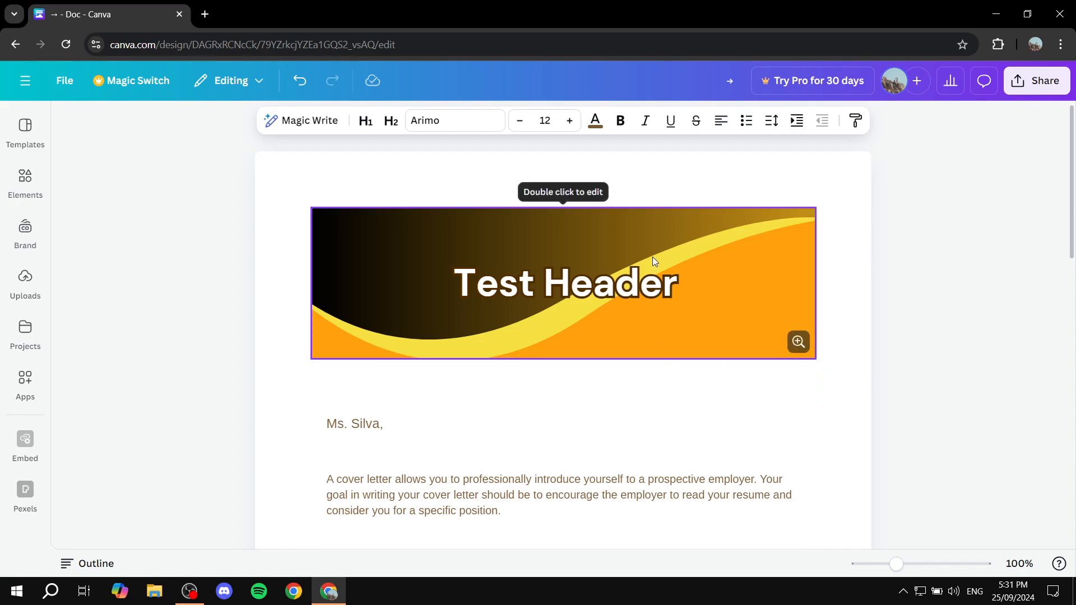
scroll("down", 3)
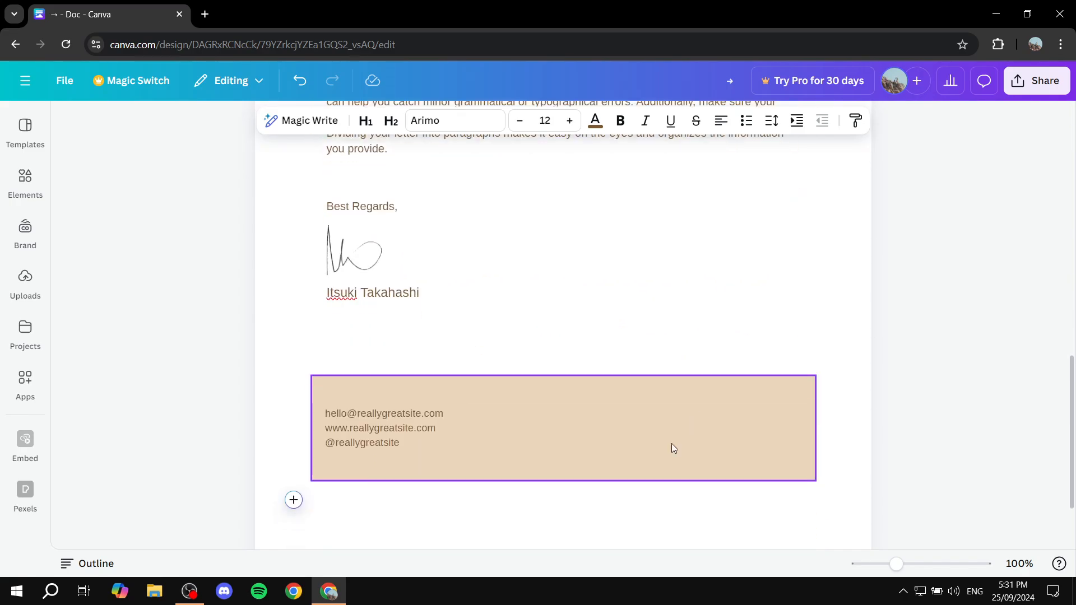
scroll("down", 3)
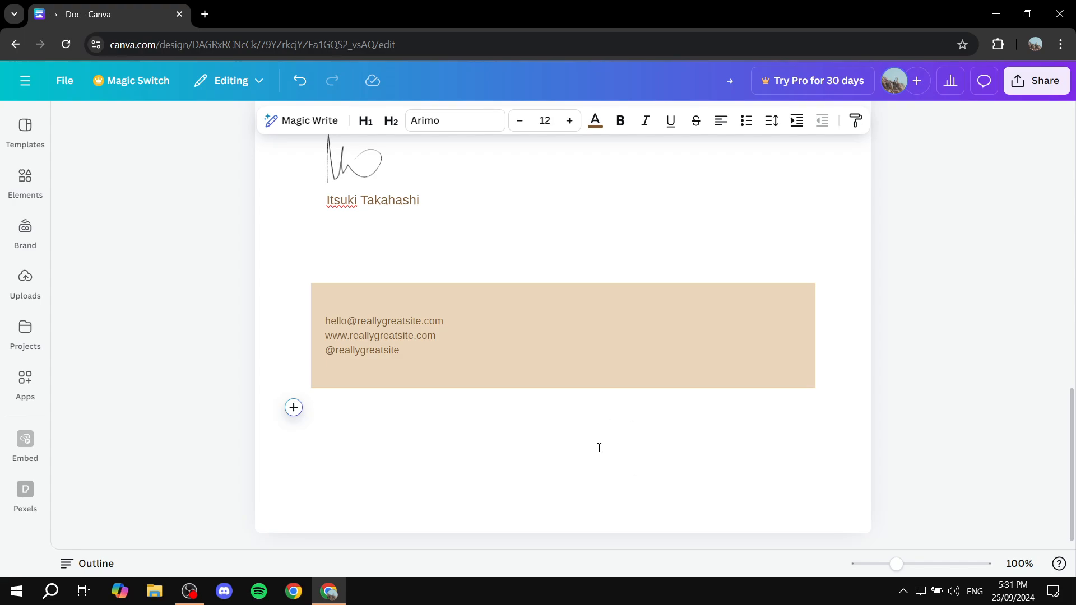
left_click(321, 407)
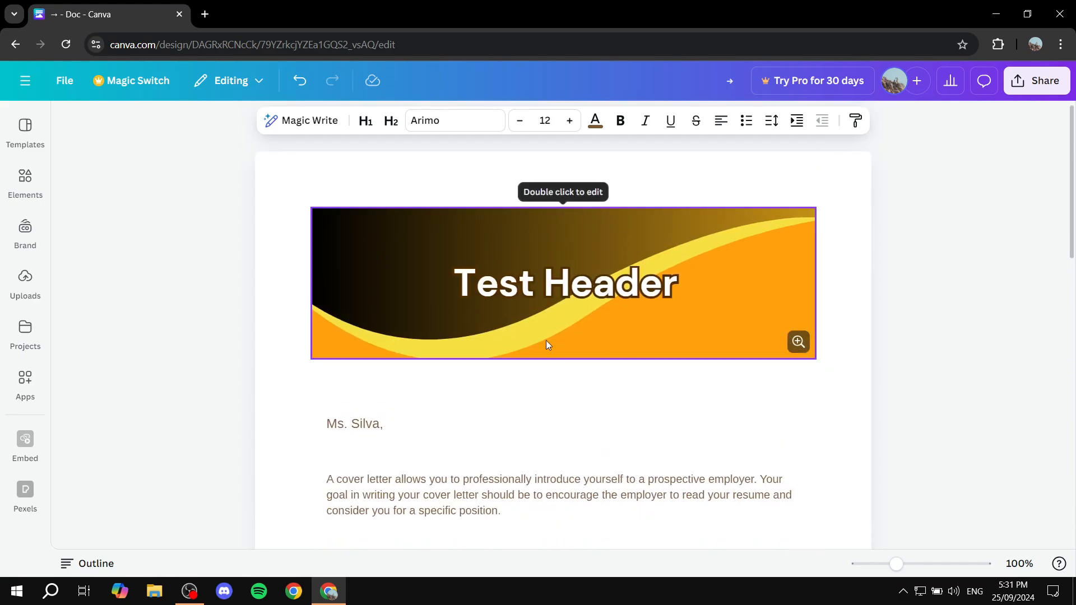
mouse_move(658, 269)
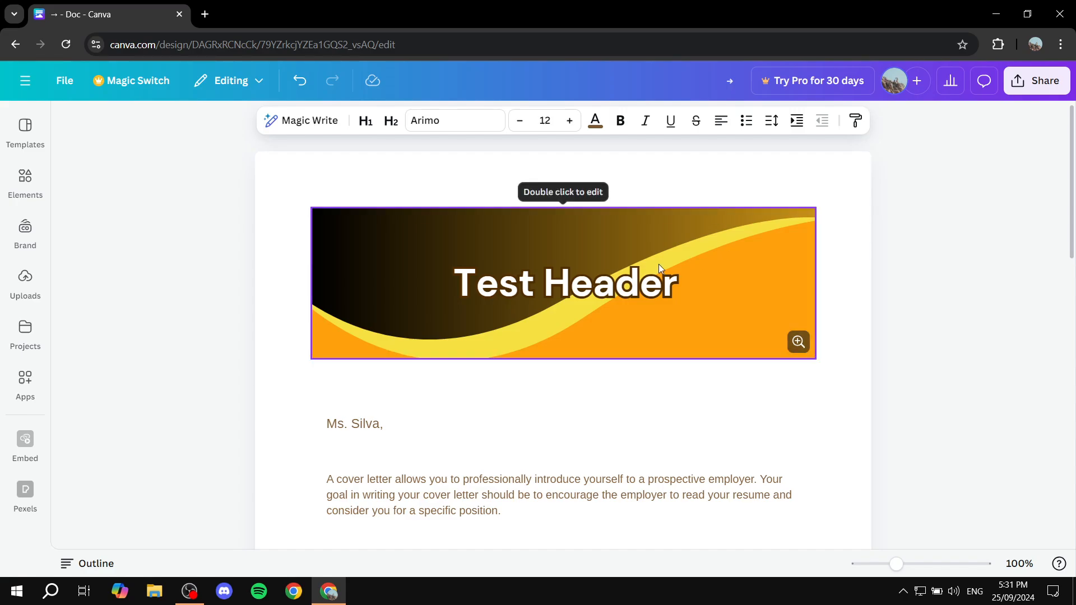
scroll("down", 3)
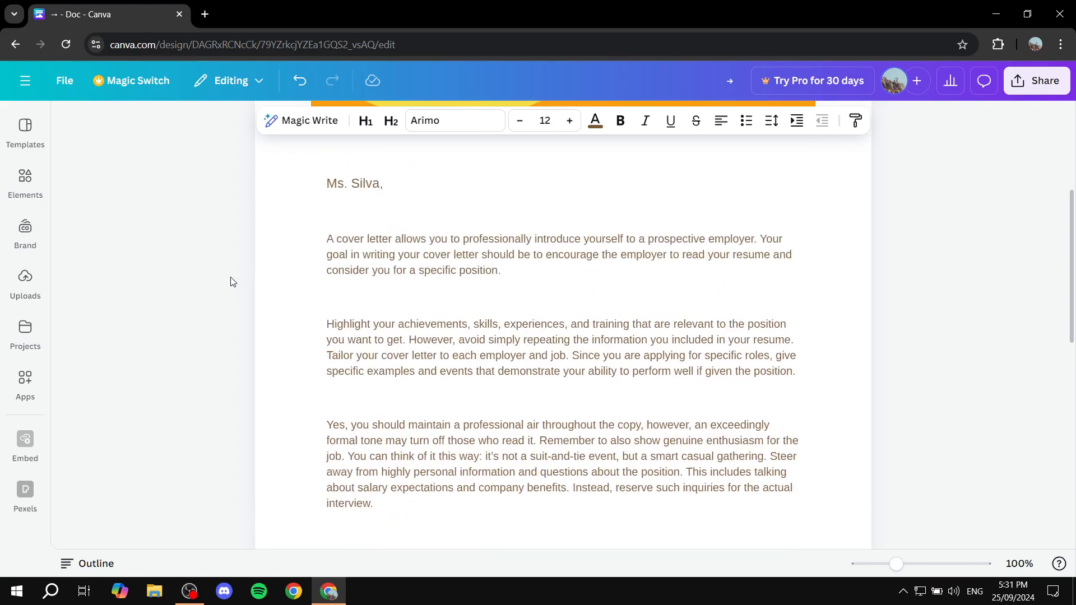
- From the Canva home page, create a new blank Document (A4 Portrait) design
left_click(63, 80)
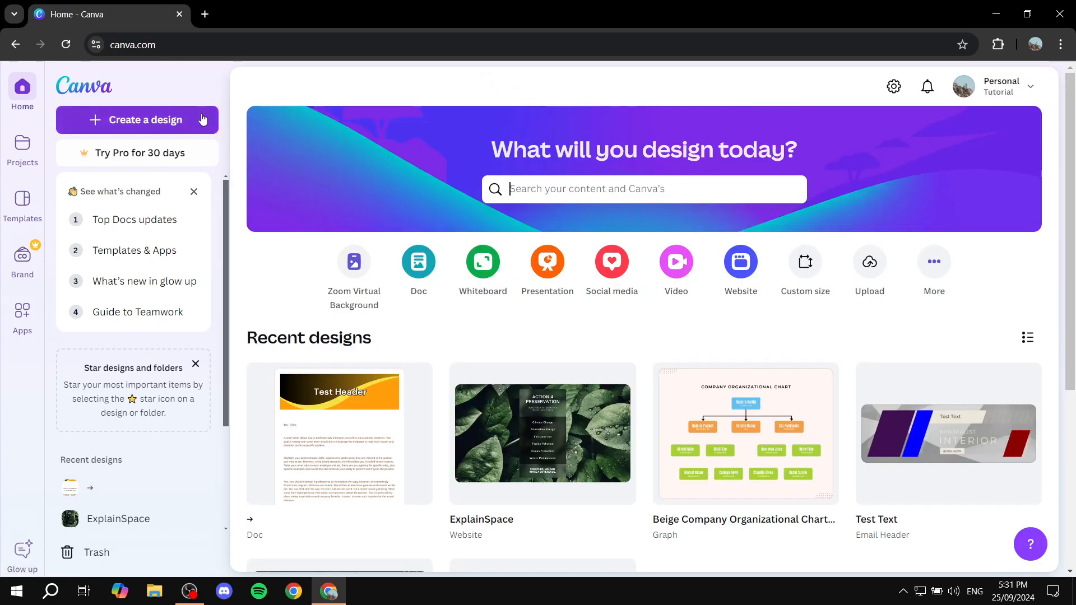
left_click(138, 119)
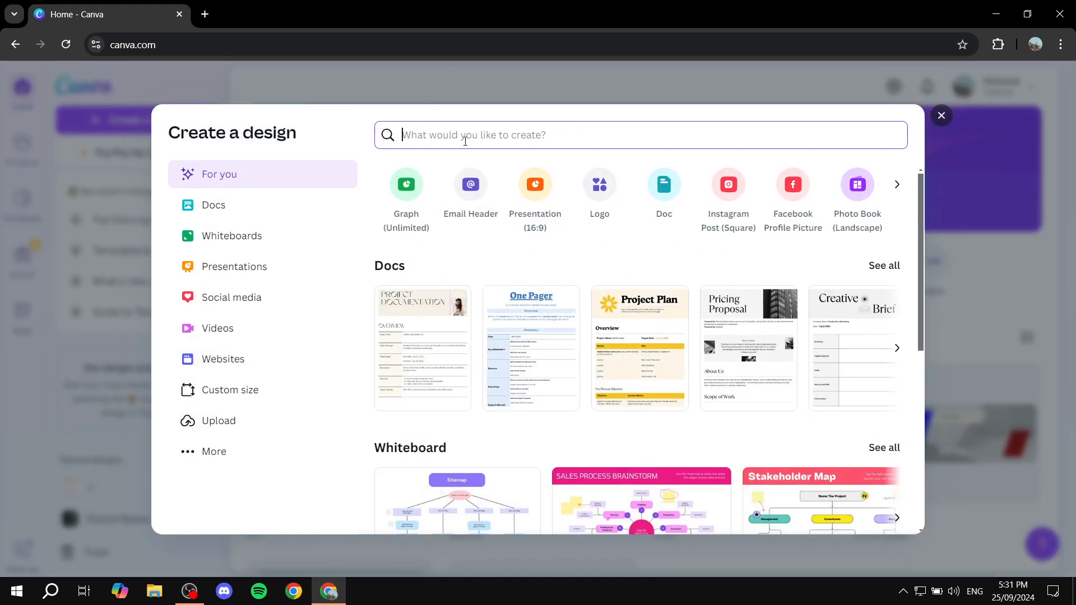
type("A4")
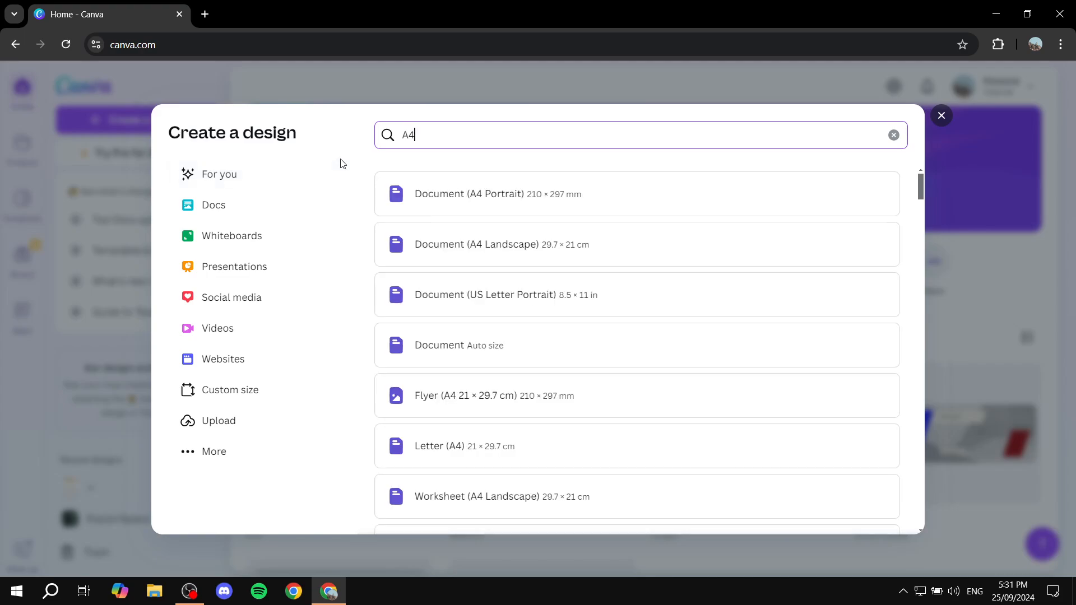
mouse_move(439, 195)
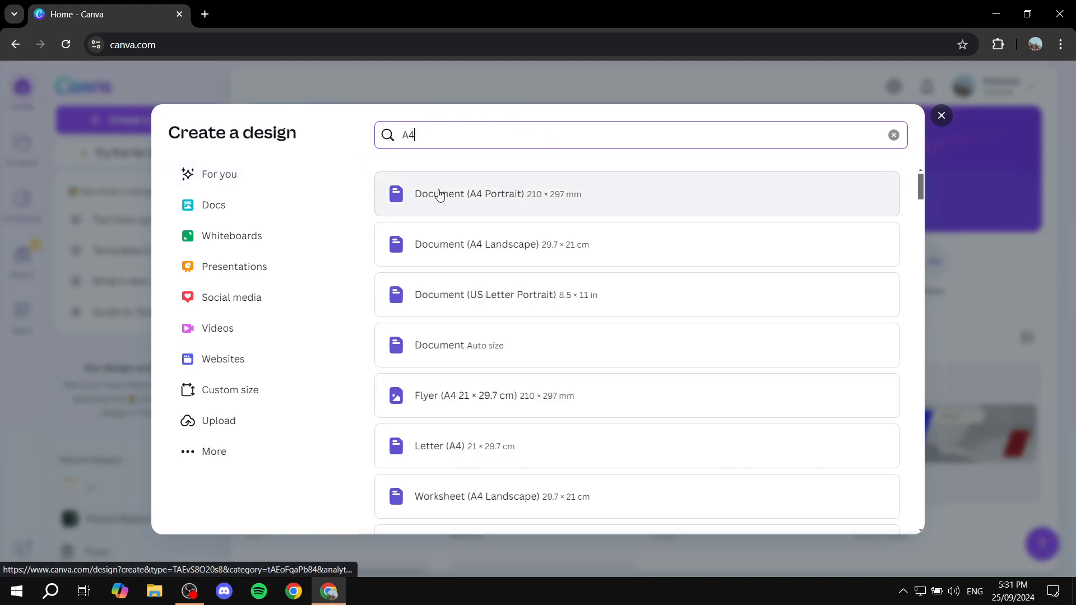
left_click(470, 194)
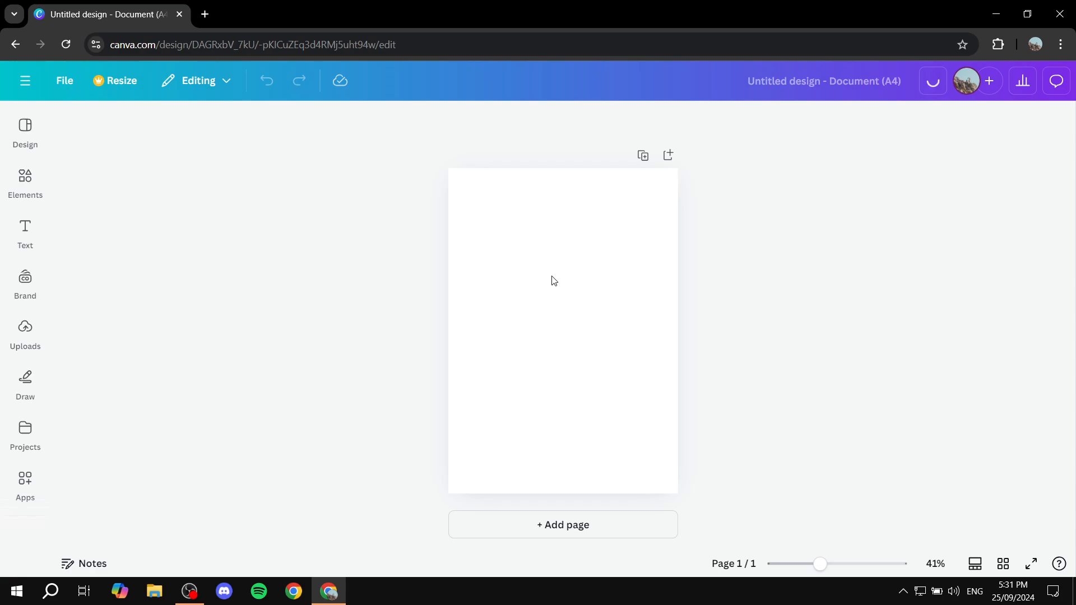
- Add a heading reading 'This is a heading' to the blank A4 page
left_click(554, 280)
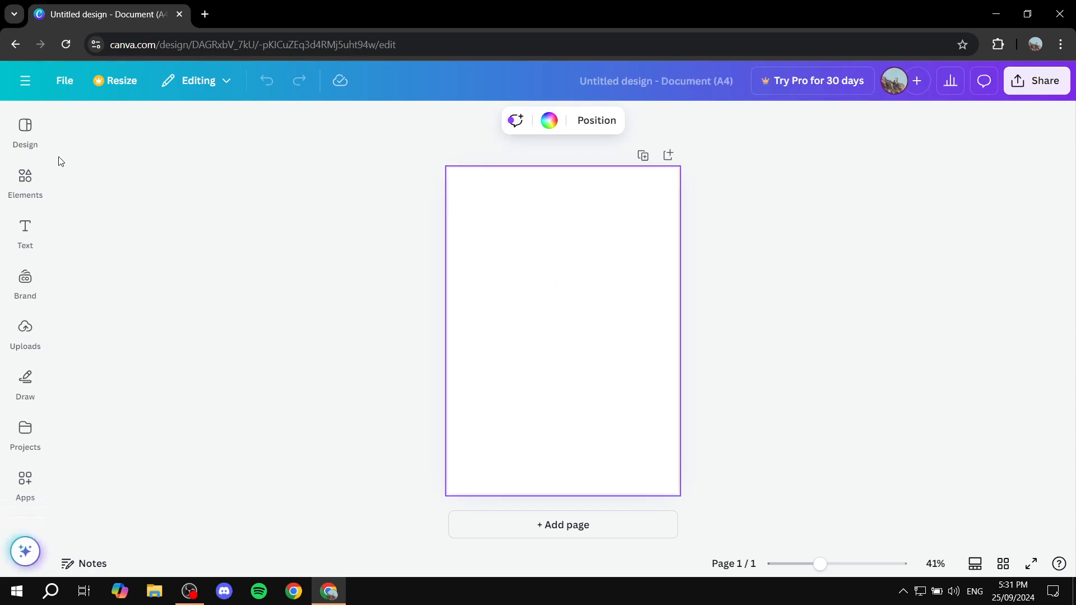
left_click(24, 228)
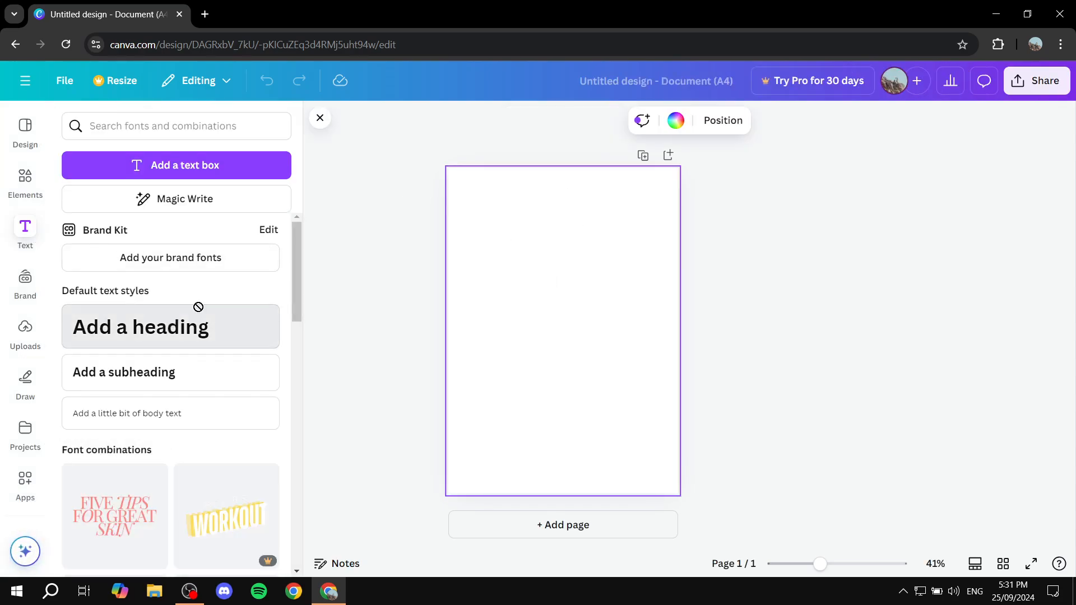
left_click(170, 326)
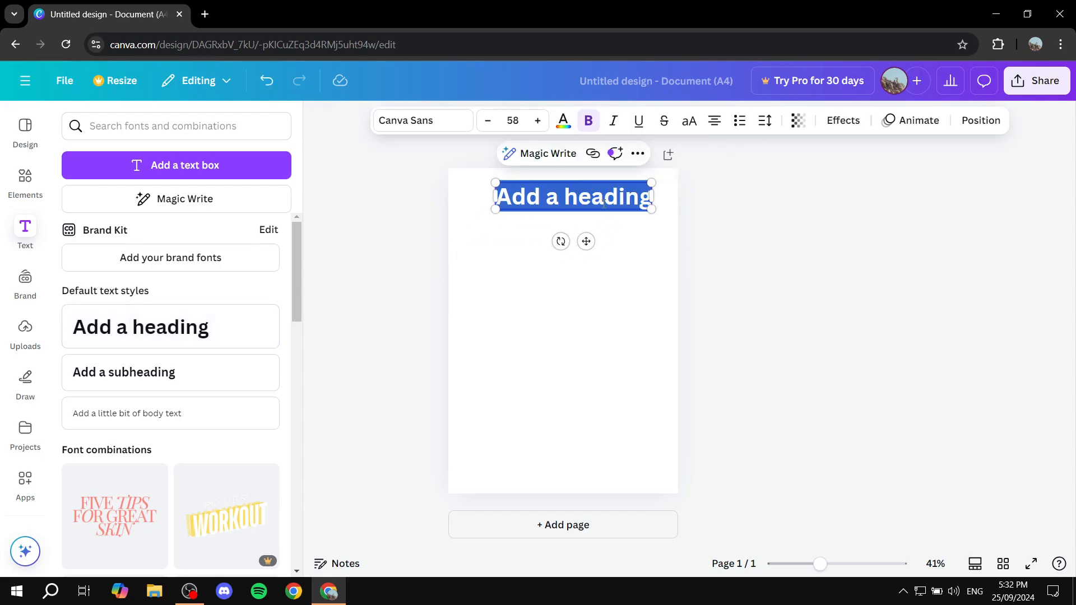
type("This is")
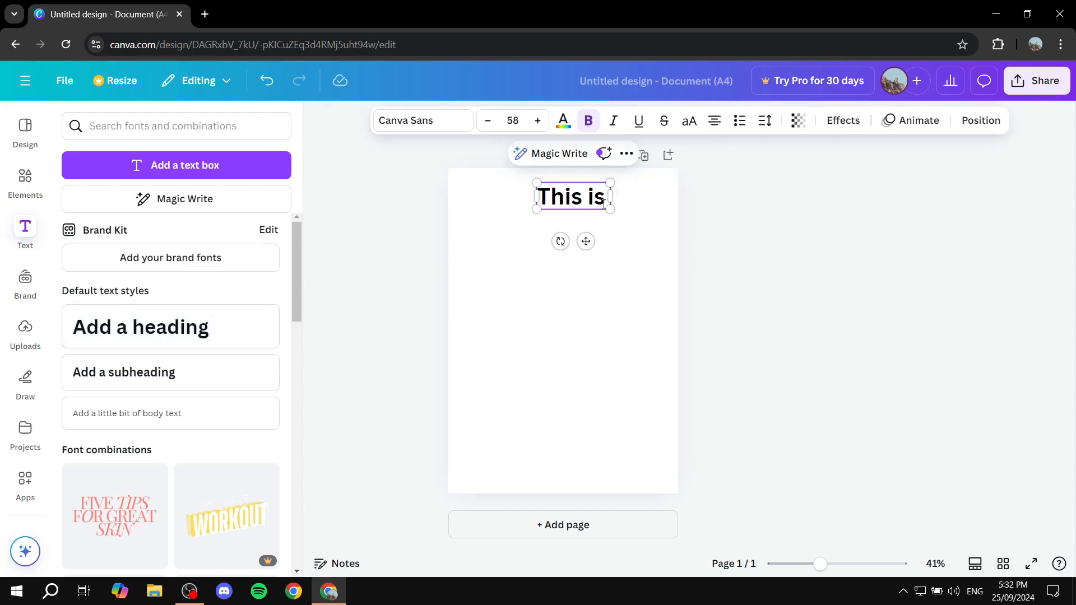
type("a heading")
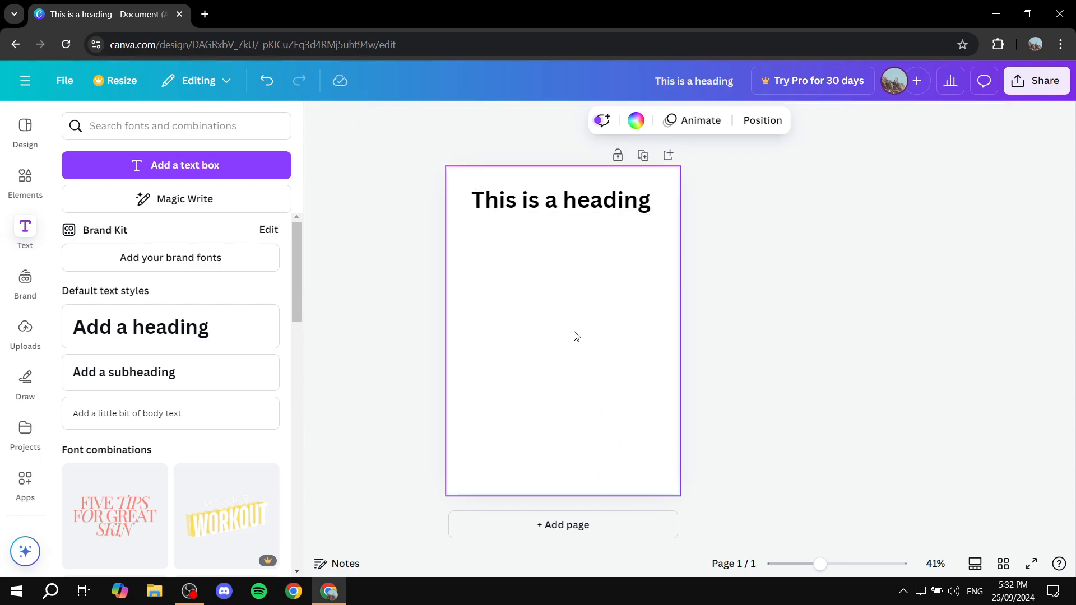
mouse_move(664, 334)
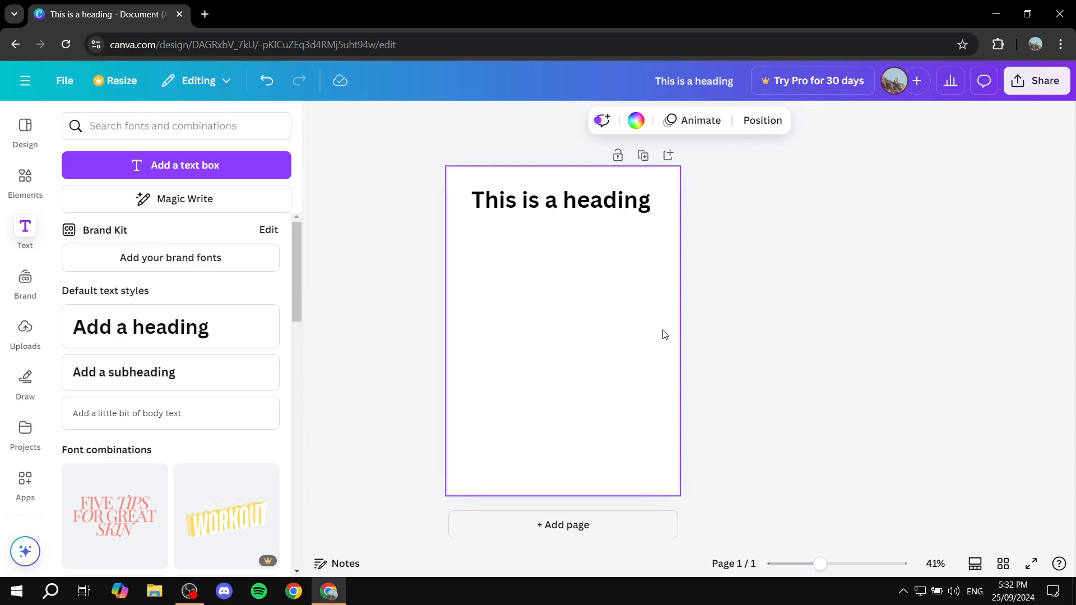
mouse_move(578, 528)
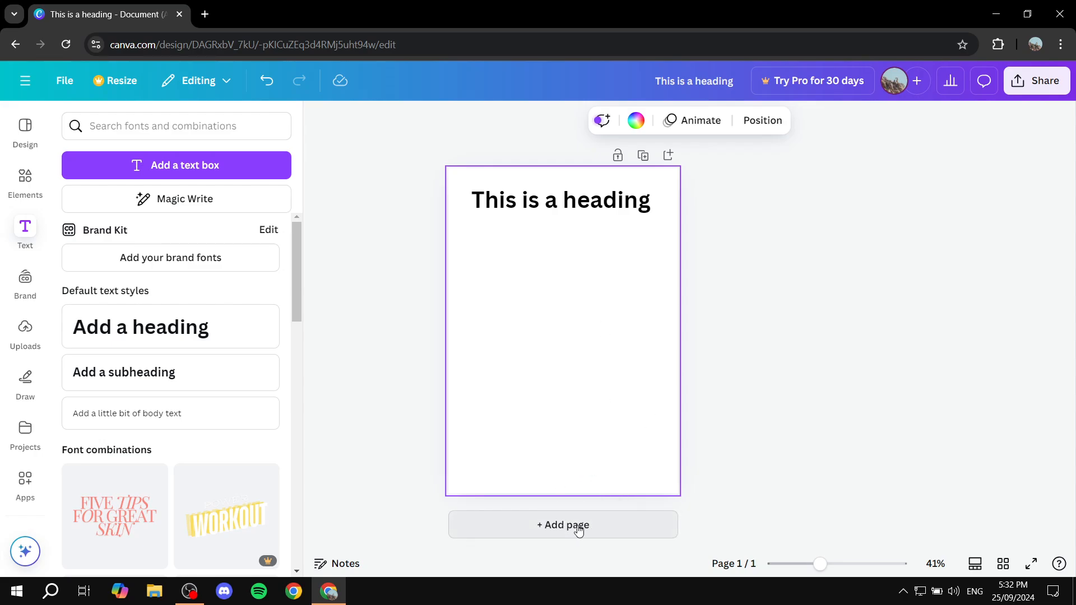
- Add two more pages so the design has three, keeping the heading on page one
left_click(562, 525)
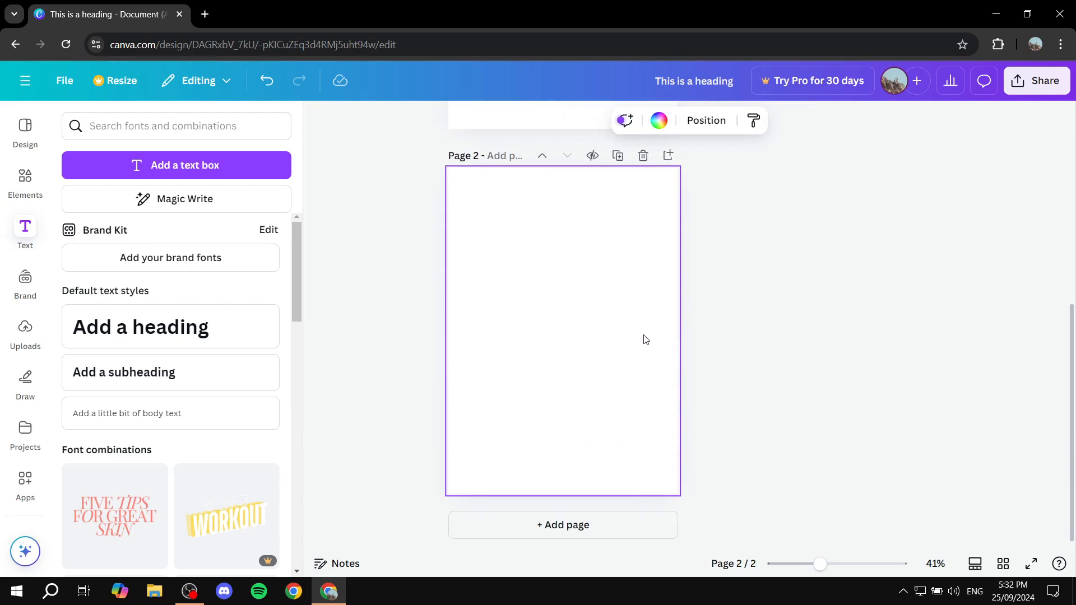
left_click(562, 524)
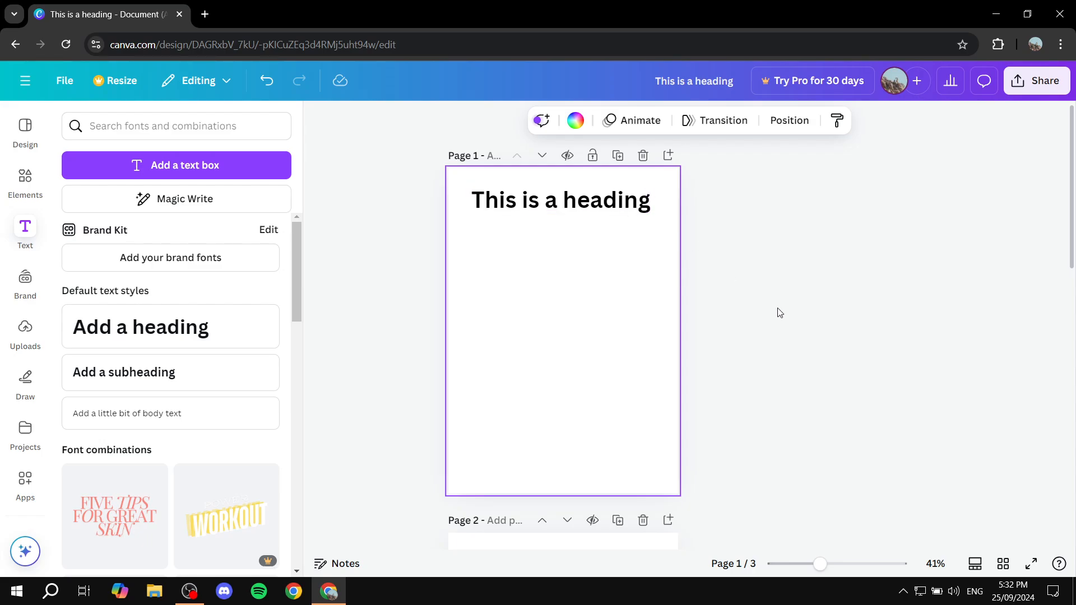
mouse_move(781, 316)
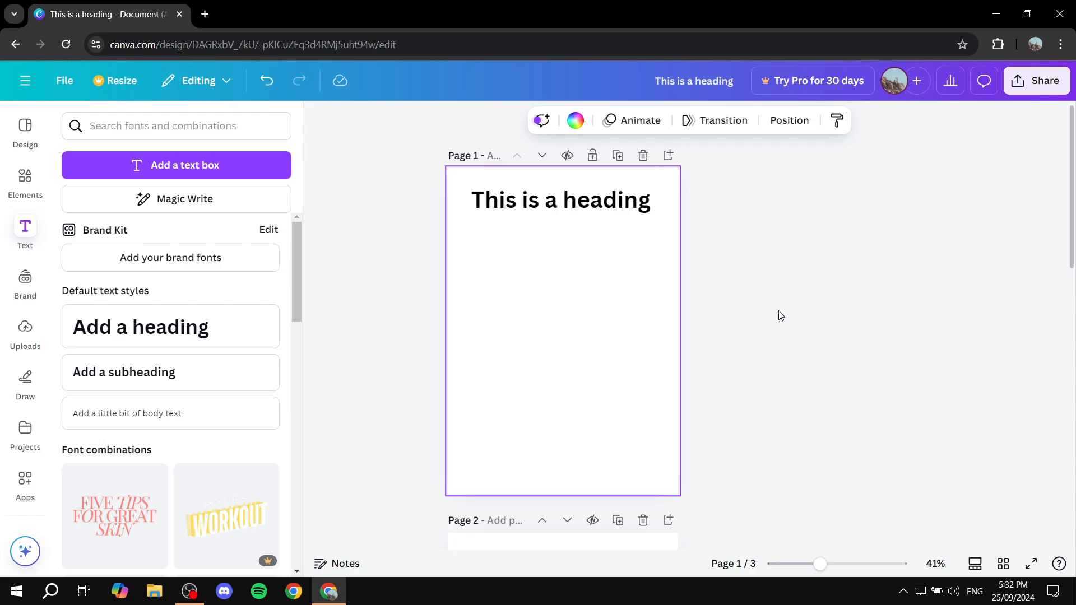
left_click(162, 125)
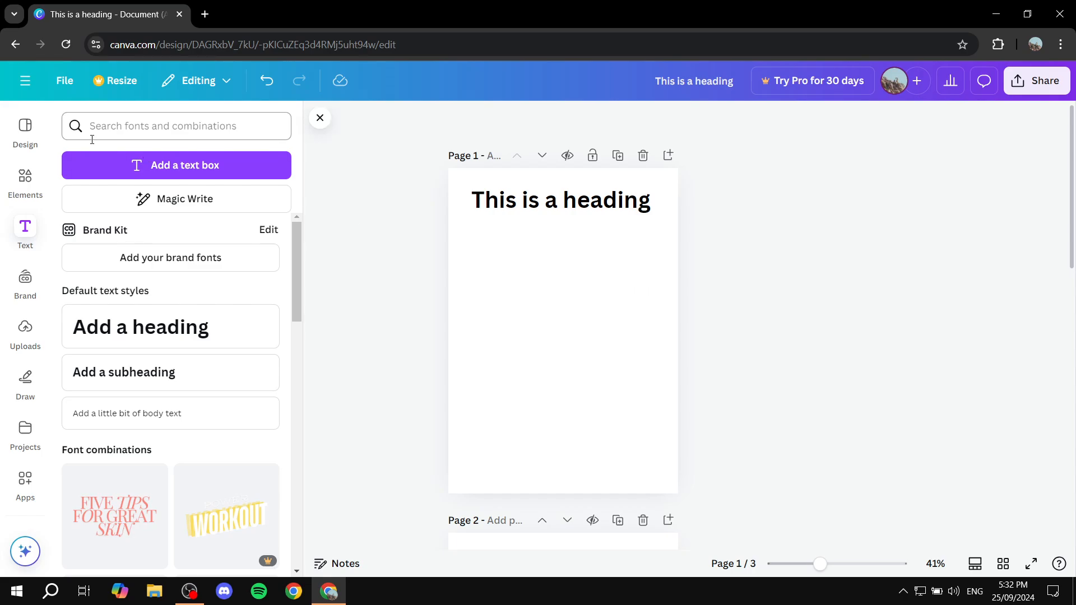
- Return home and reopen the Test Header cover letter Doc, reviewing its body and signature
left_click(25, 131)
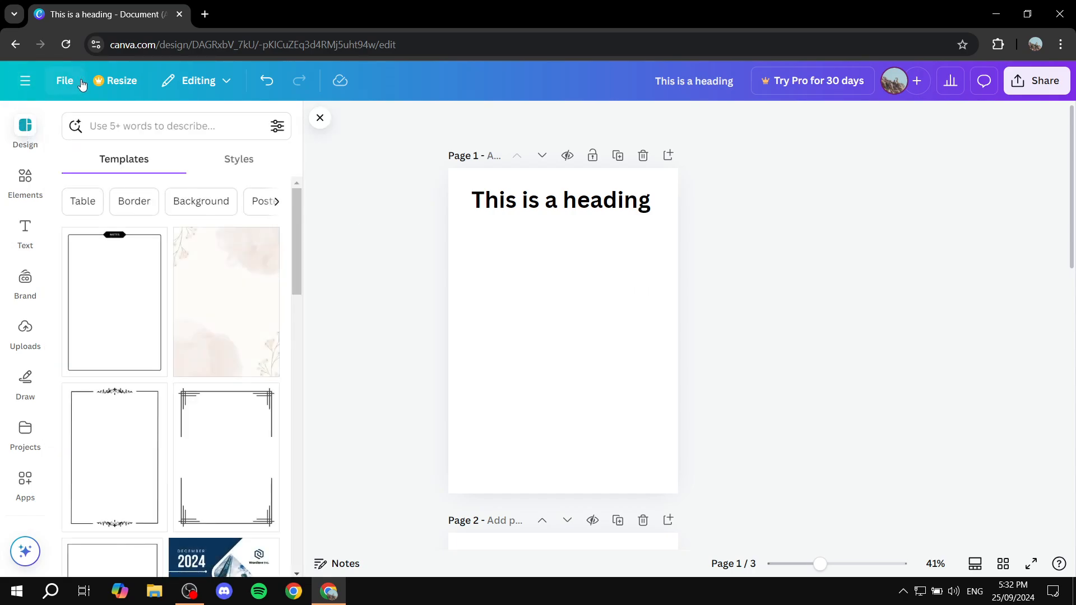
mouse_move(25, 81)
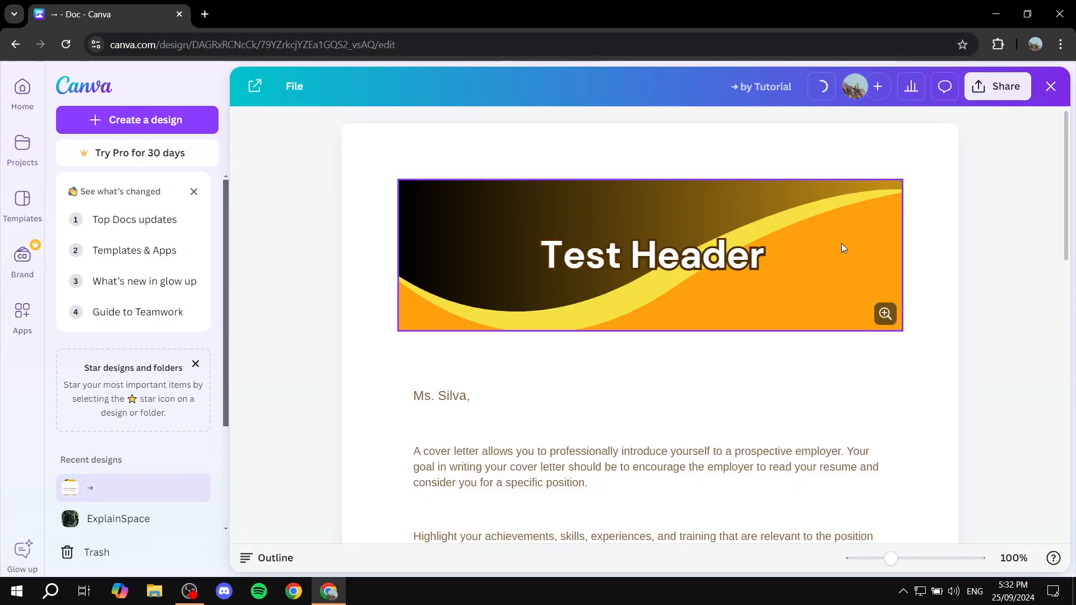
scroll("down", 3)
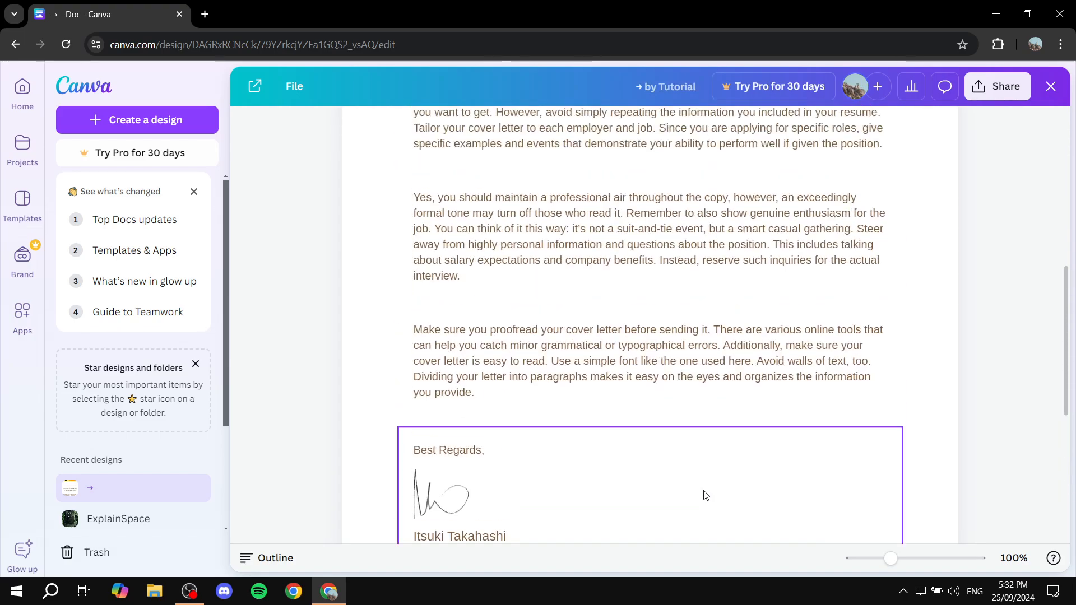
scroll("down", 3)
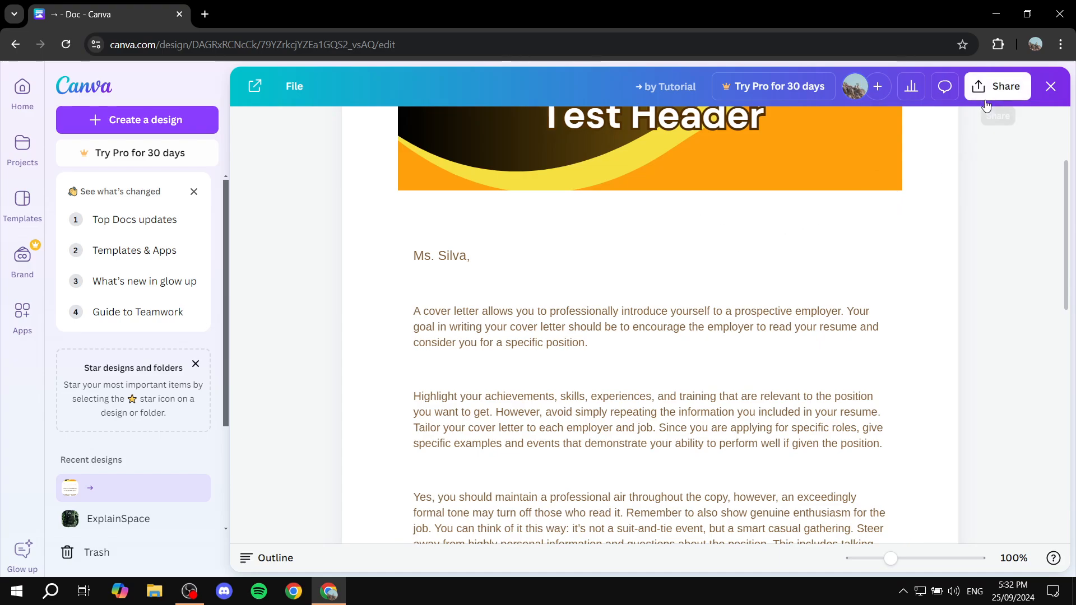
- Download the cover letter Doc as a Standard A4 PDF via Share
left_click(997, 86)
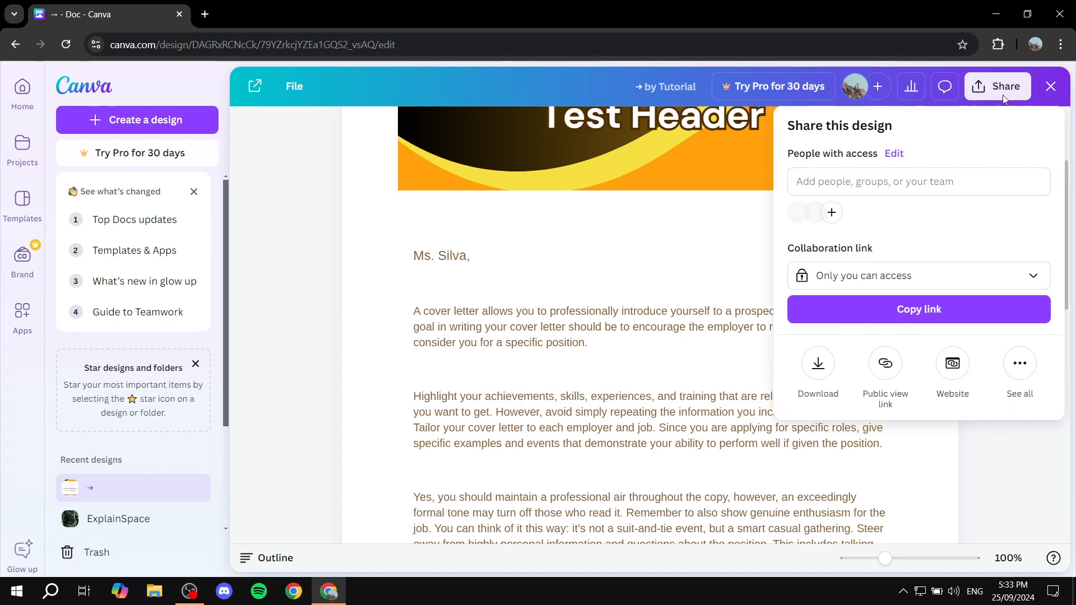
left_click(818, 363)
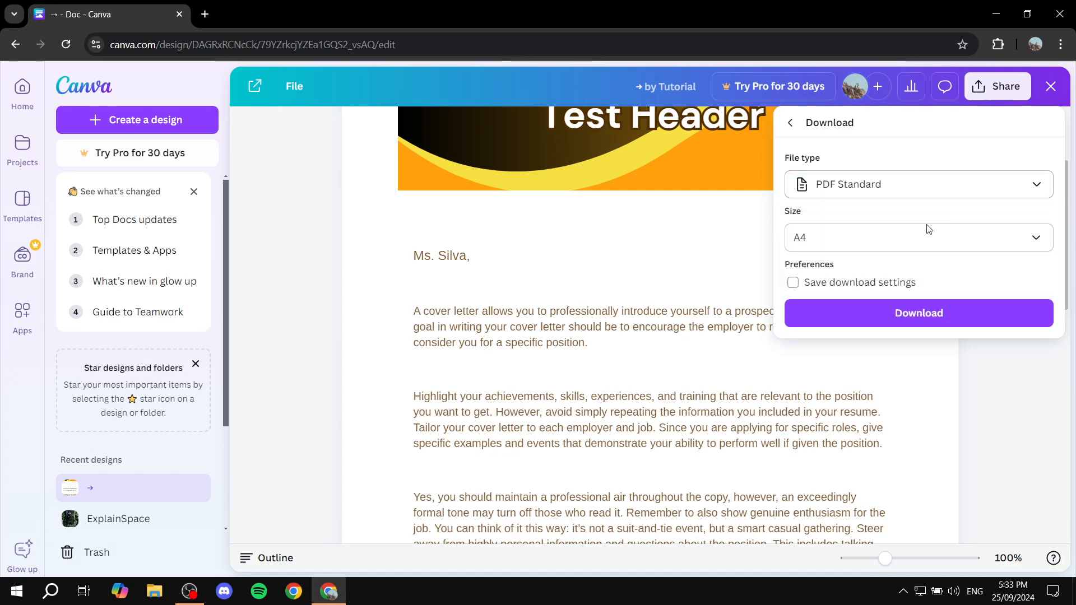
left_click(919, 313)
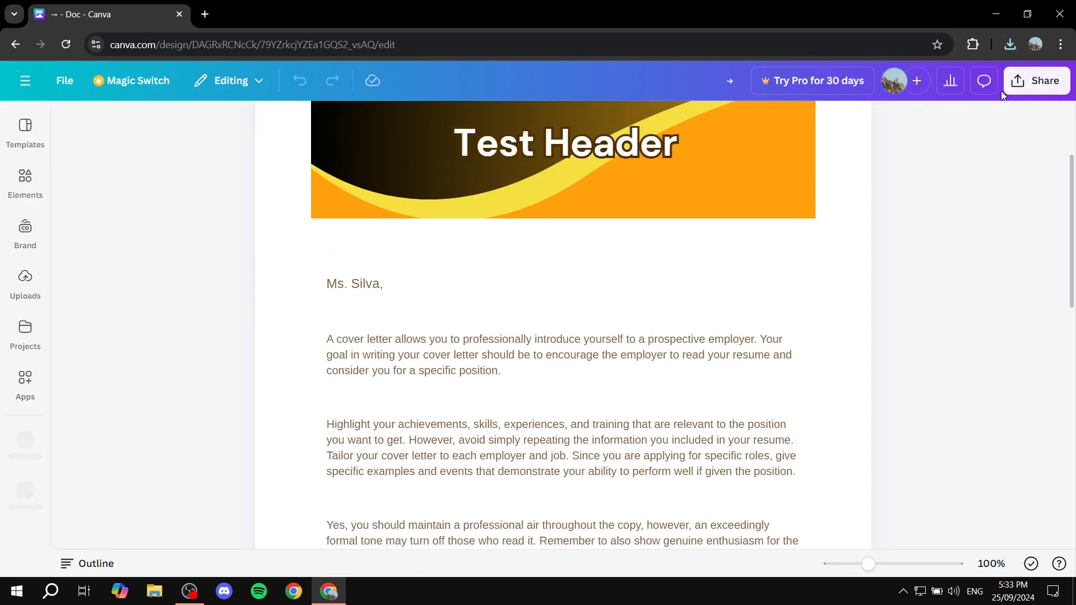
- Exit the editor and go back to the Canva home page
left_click(25, 81)
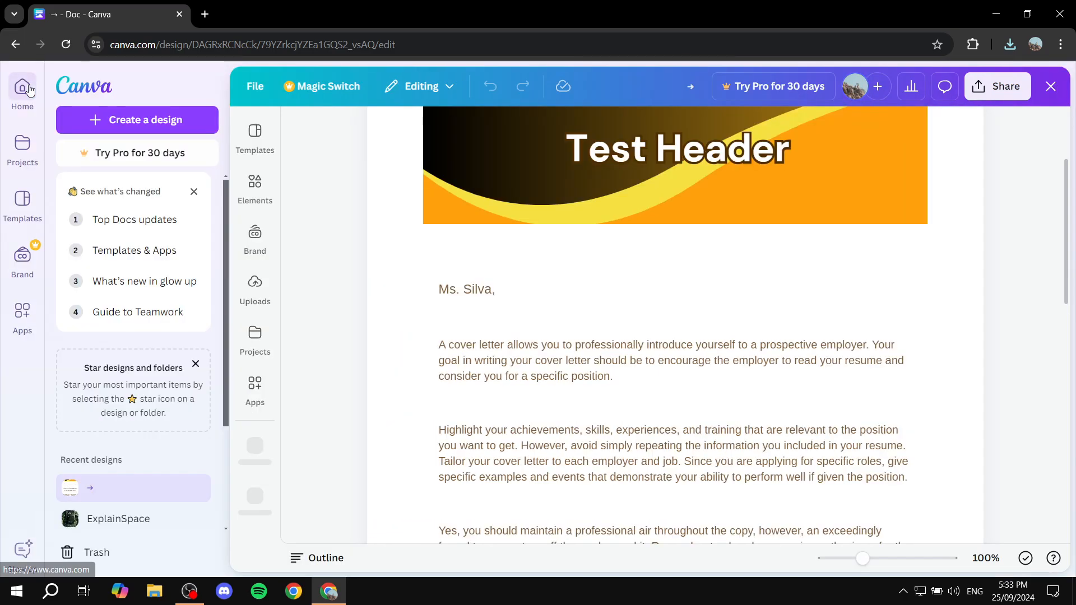
left_click(22, 87)
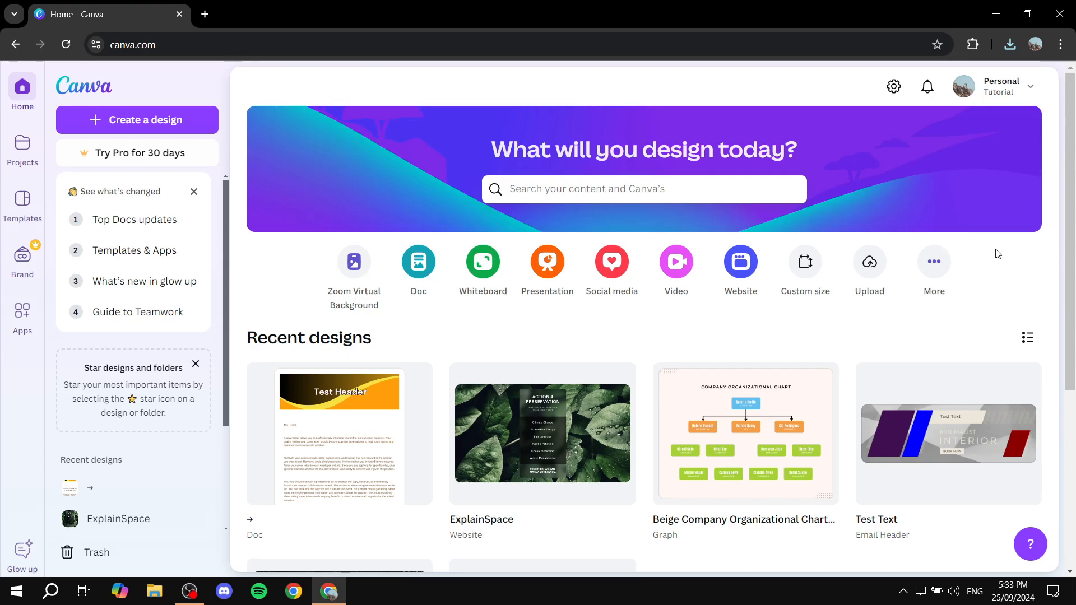
mouse_move(857, 273)
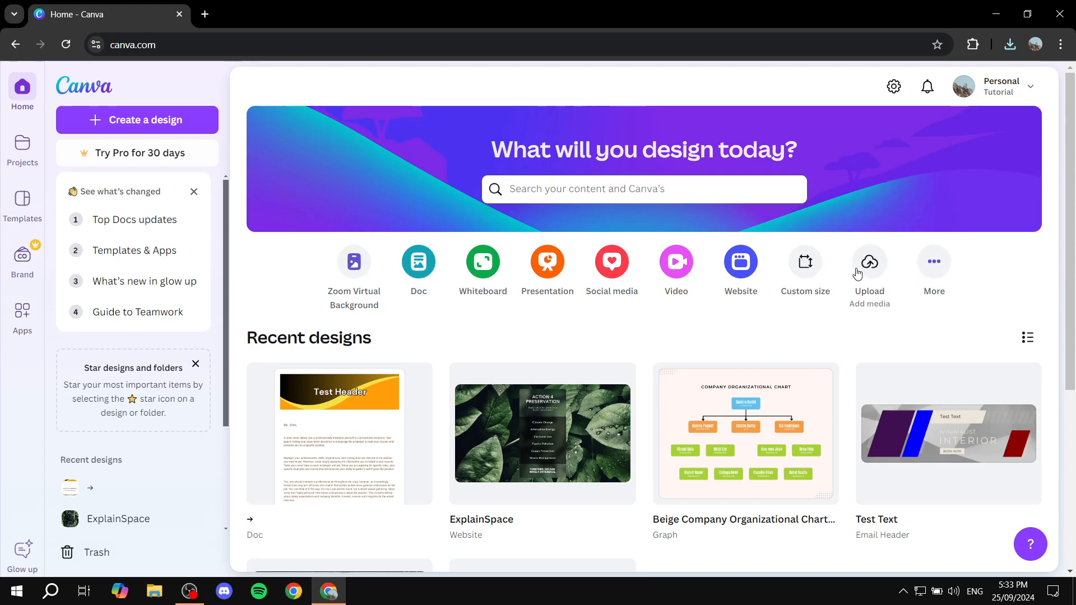
mouse_move(873, 265)
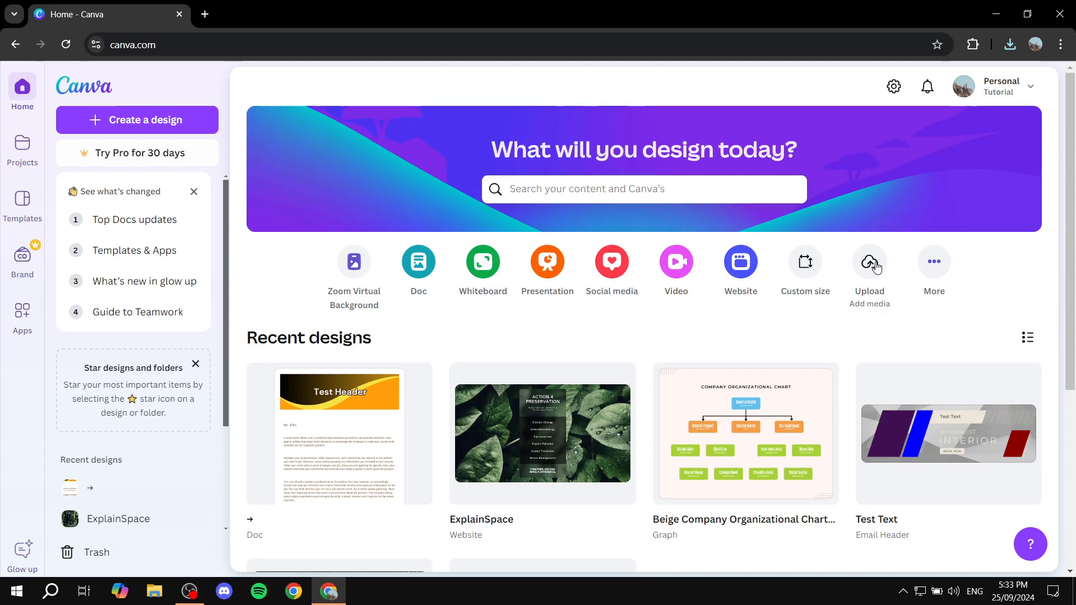
- Upload the freshly downloaded cover letter PDF from Downloads as a new design
left_click(868, 262)
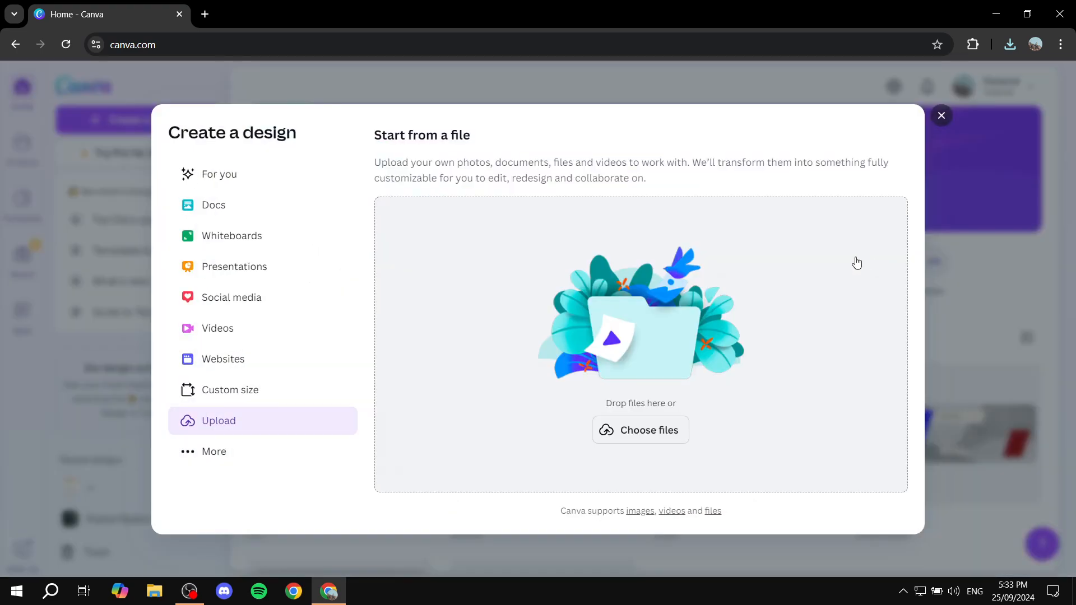
mouse_move(582, 410)
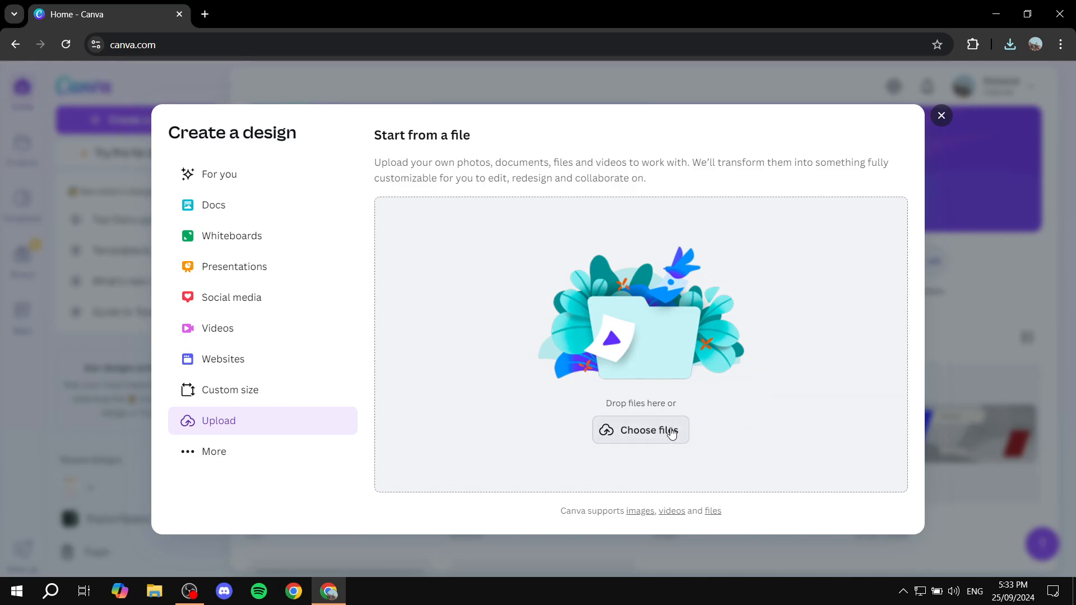
left_click(639, 430)
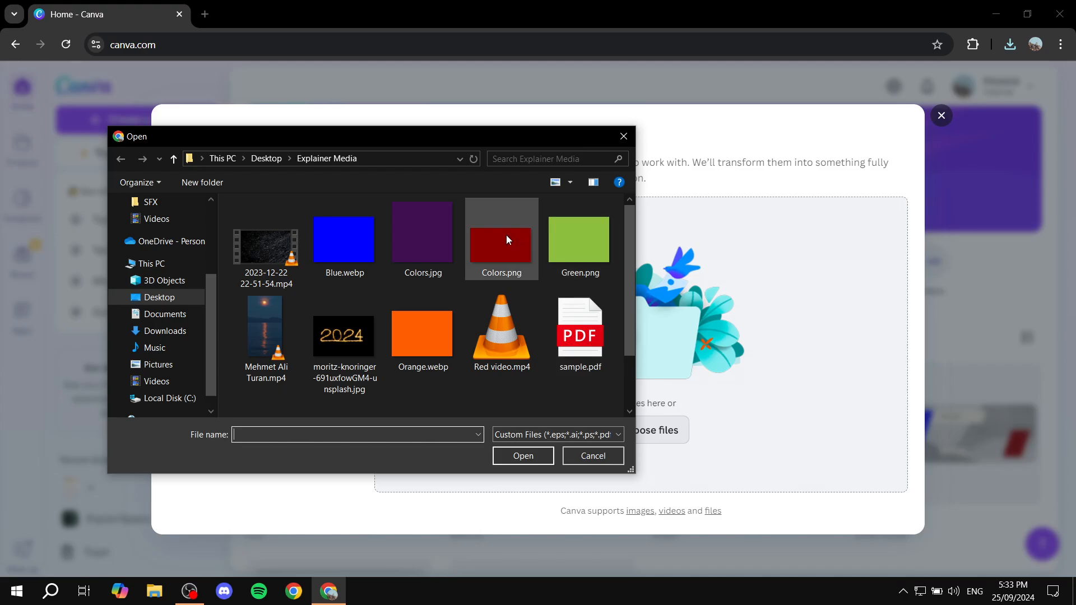
left_click(165, 331)
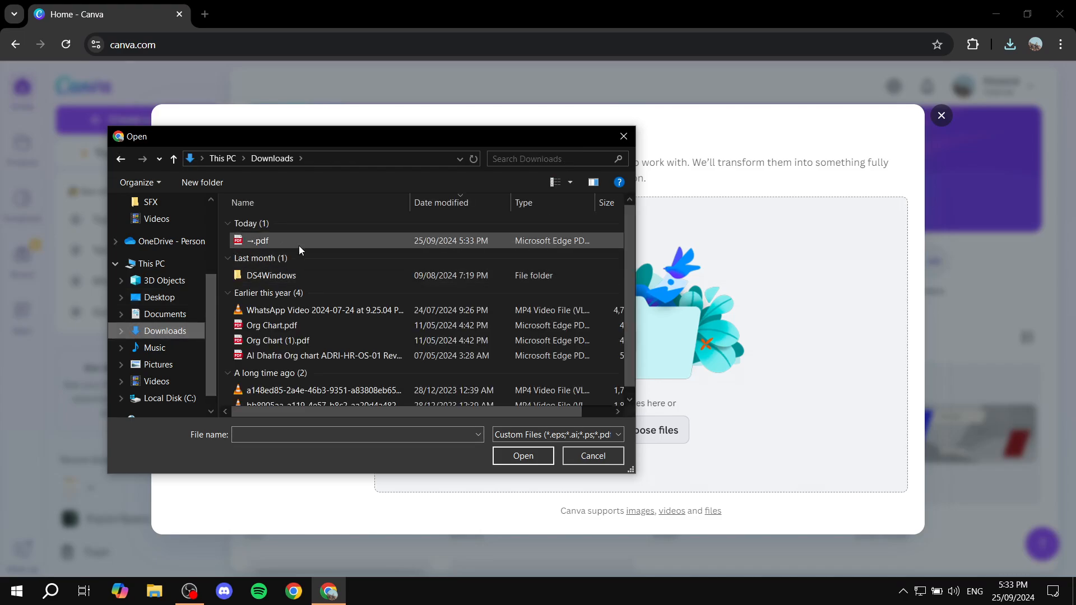
left_click(592, 455)
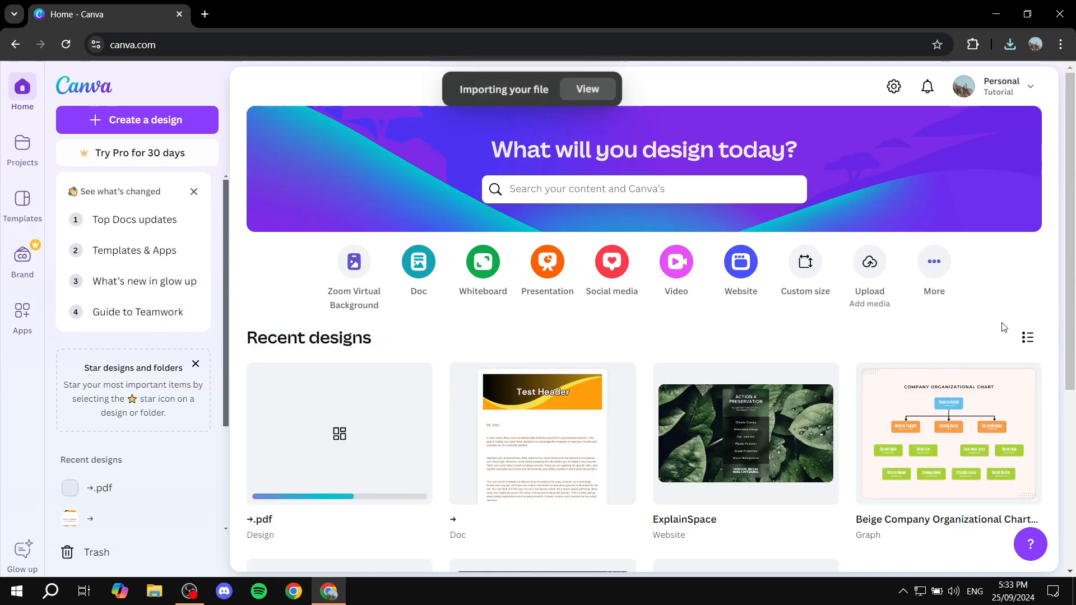
mouse_move(375, 409)
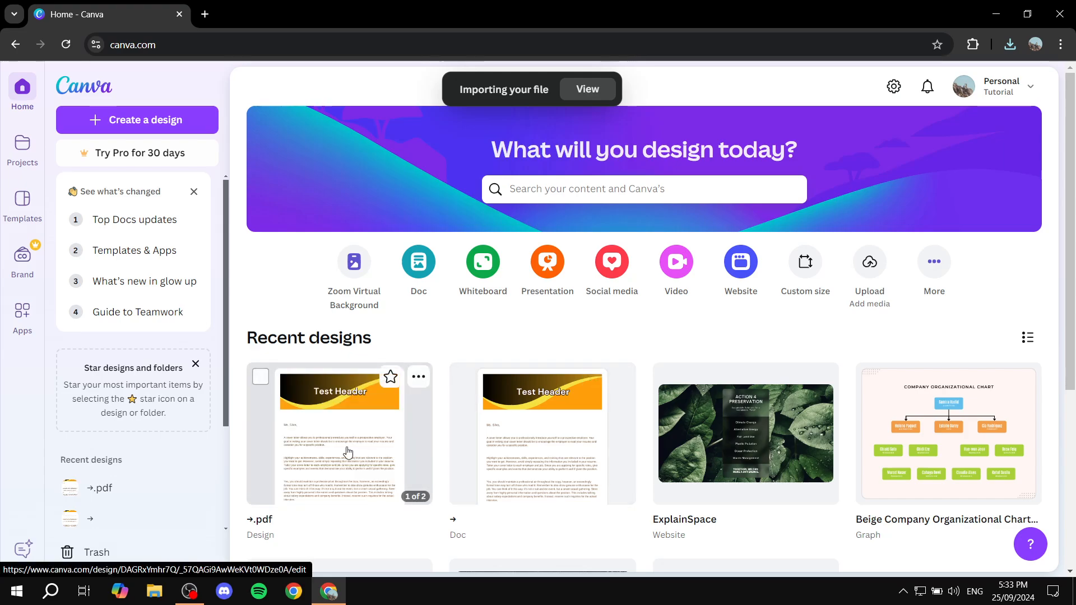
mouse_move(598, 463)
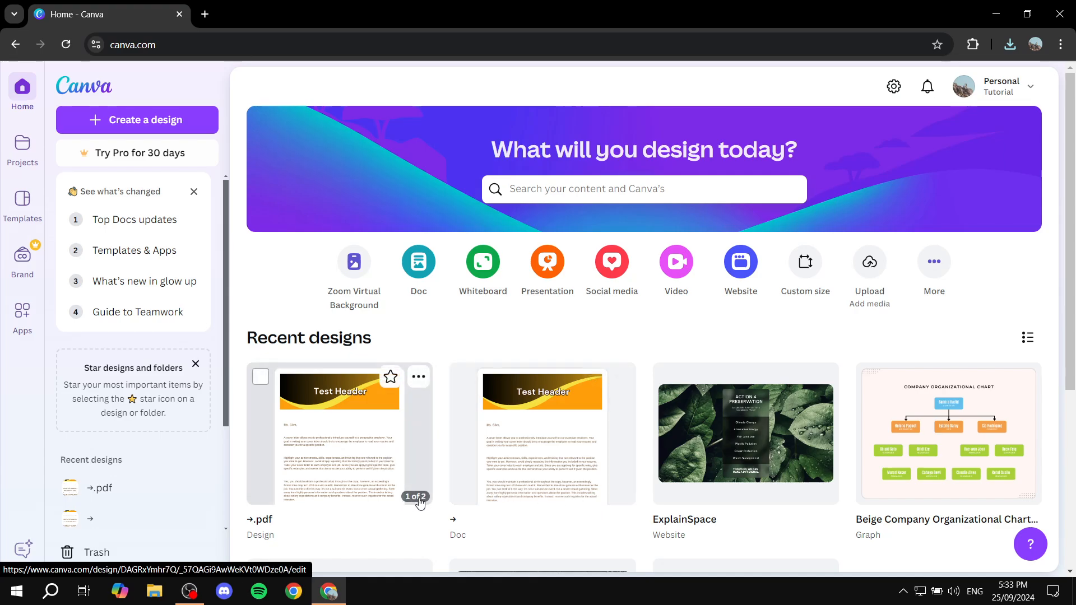
- Open the imported two-page PDF design from Recent designs
left_click(419, 498)
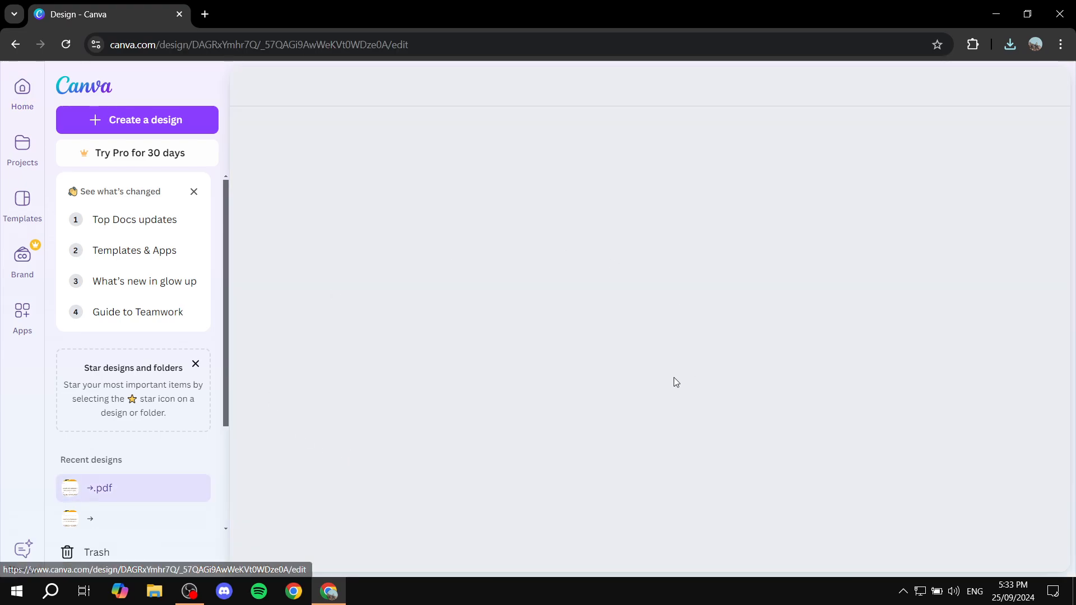
- View the imported design in the editor and dismiss the File Import Feedback panel
left_click(99, 488)
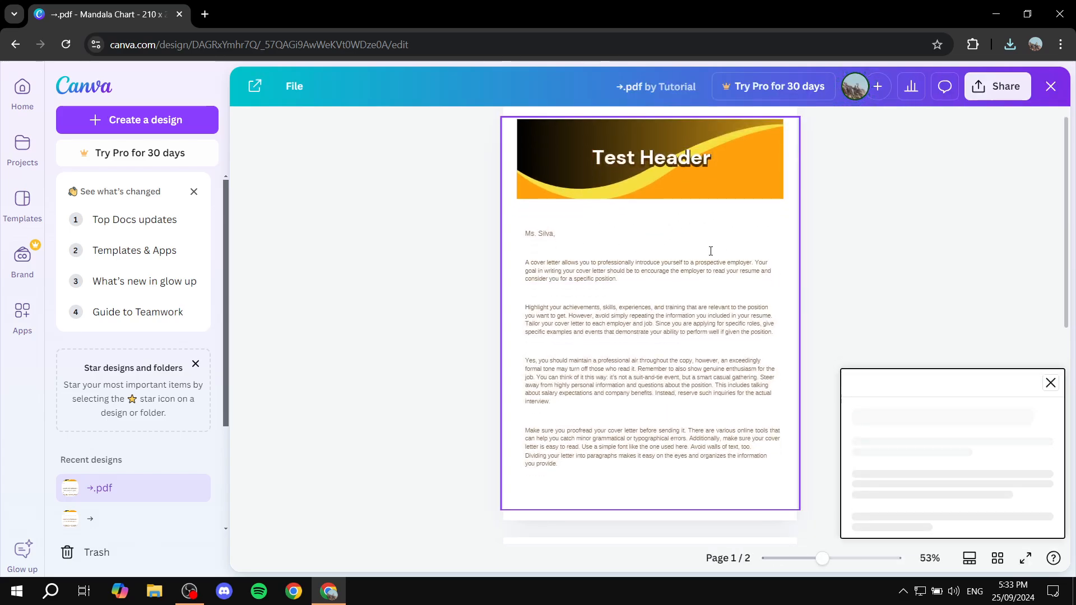
scroll("down", 3)
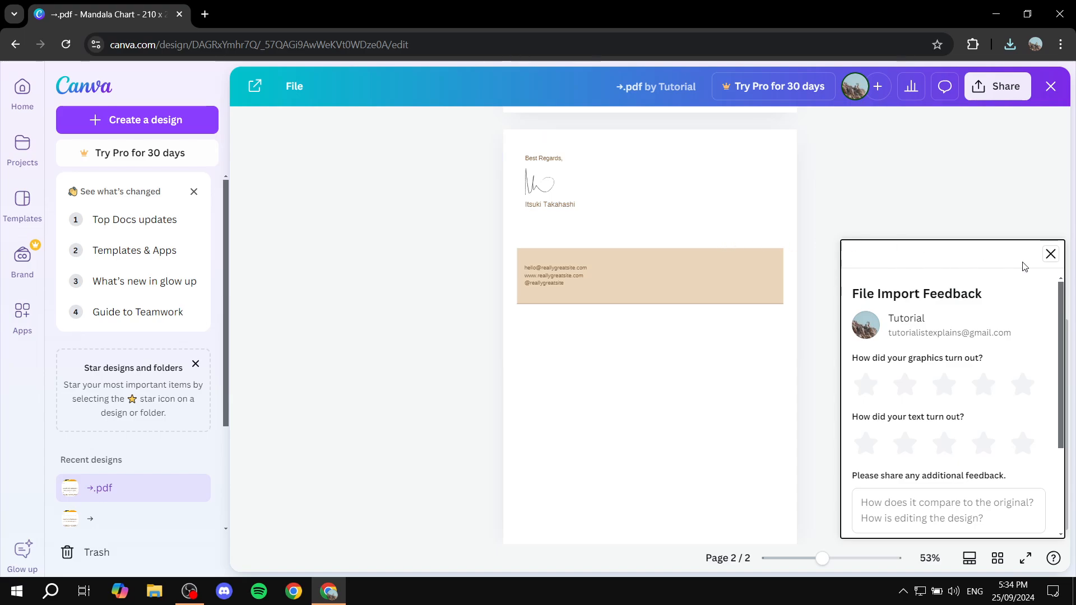
left_click(1050, 253)
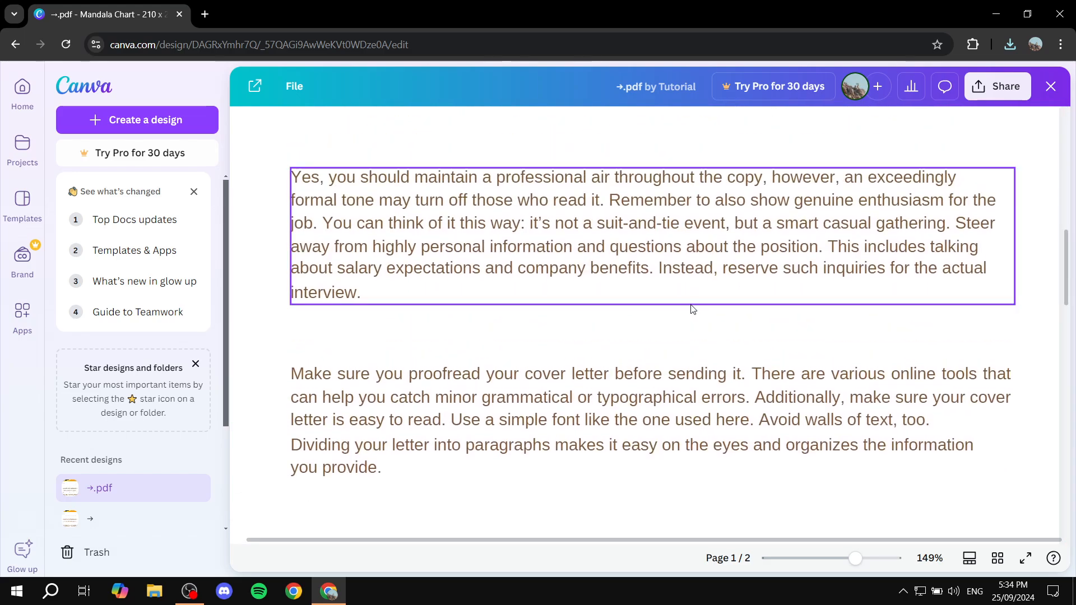
scroll("down", 3)
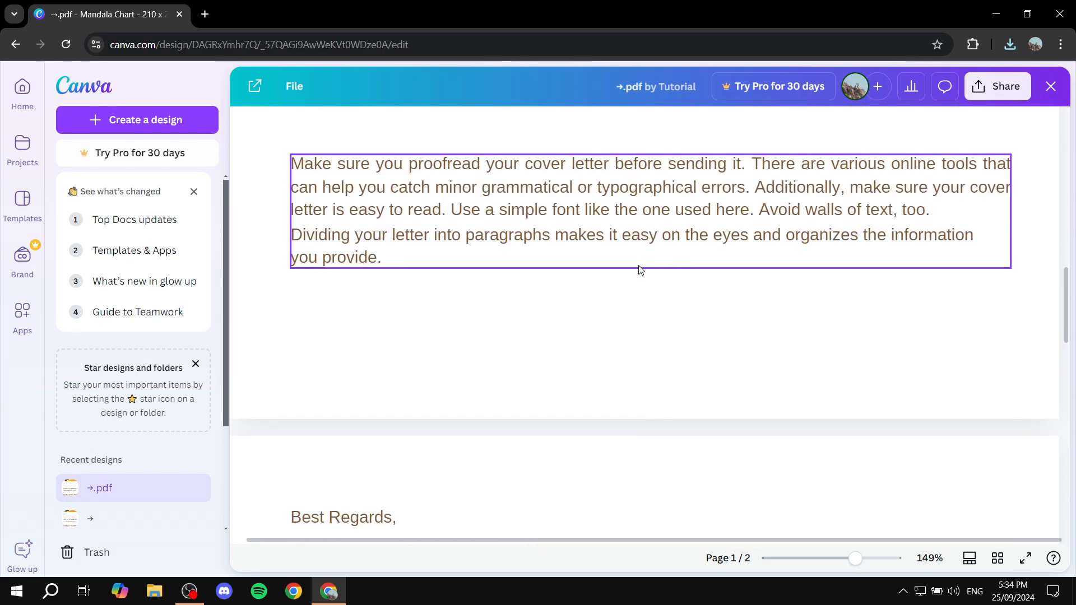
mouse_move(580, 263)
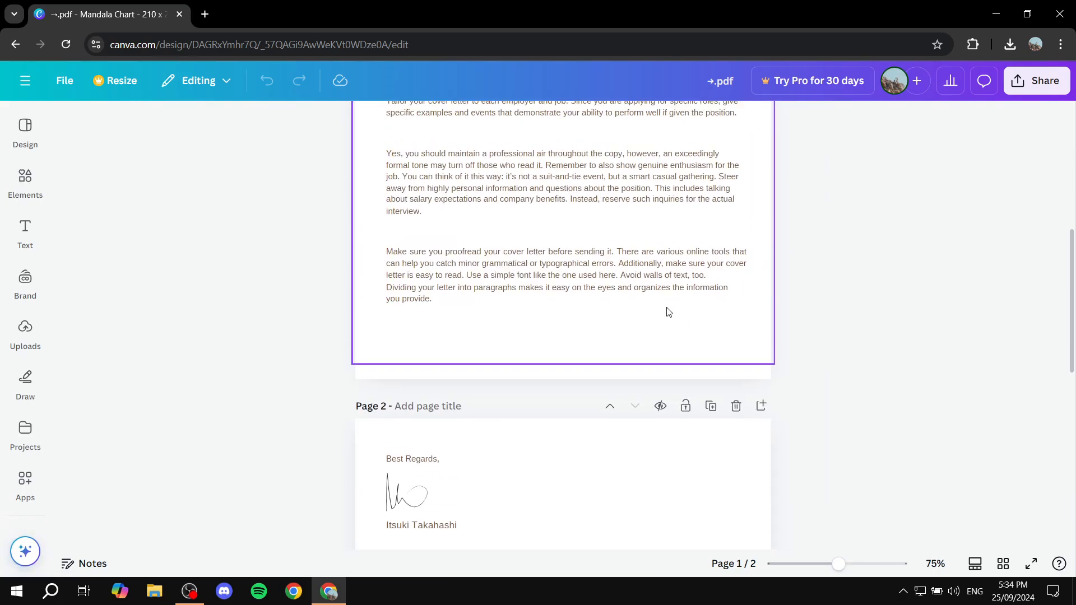
- Add a blank third page after the signature page of the imported letter
scroll("up", 3)
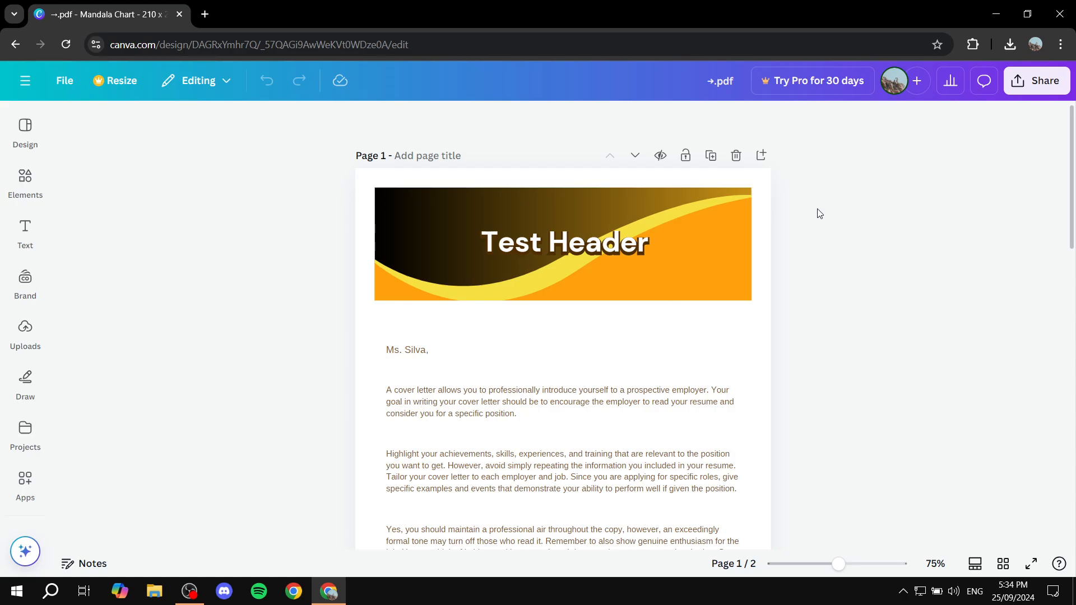
left_click(561, 401)
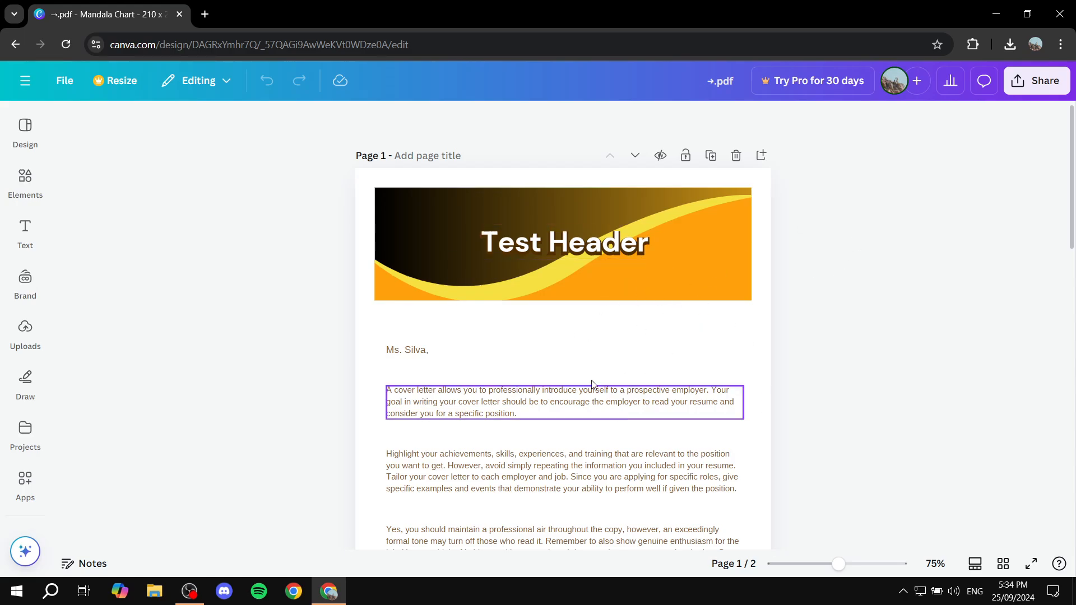
scroll("down", 3)
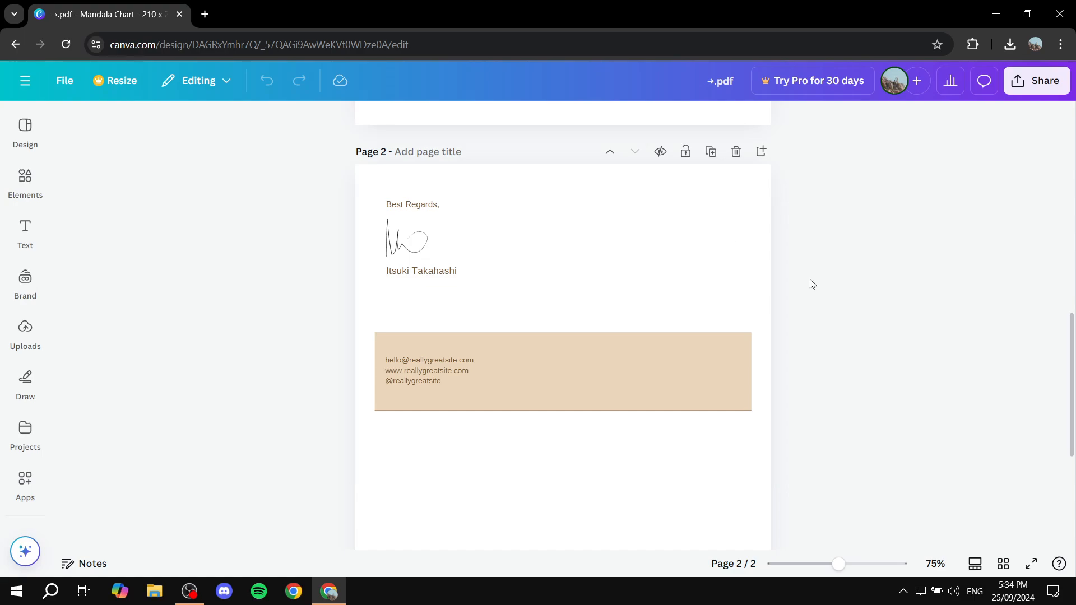
mouse_move(783, 301)
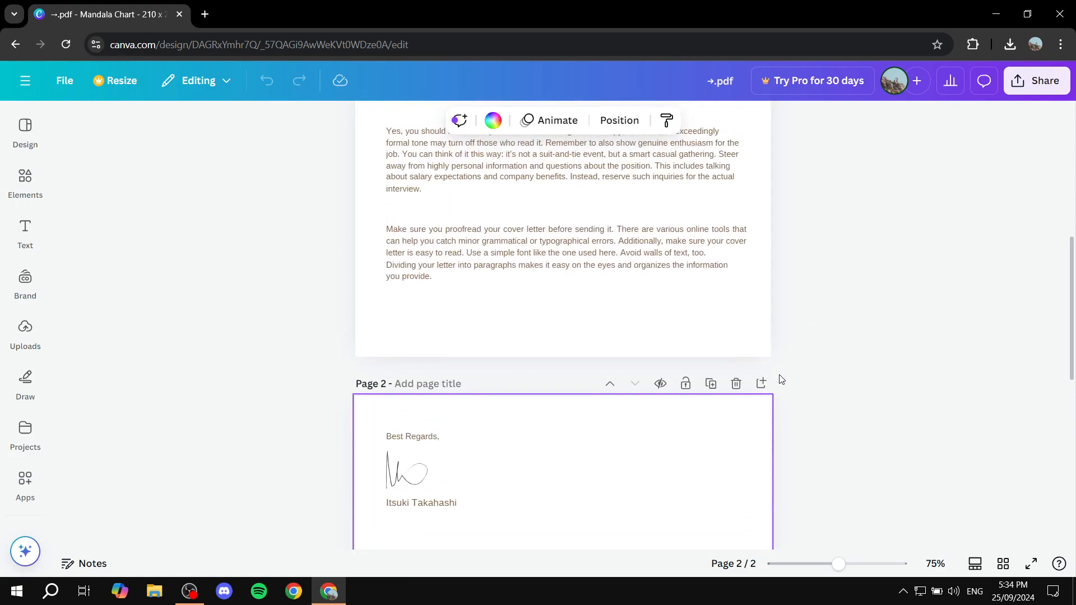
mouse_move(761, 383)
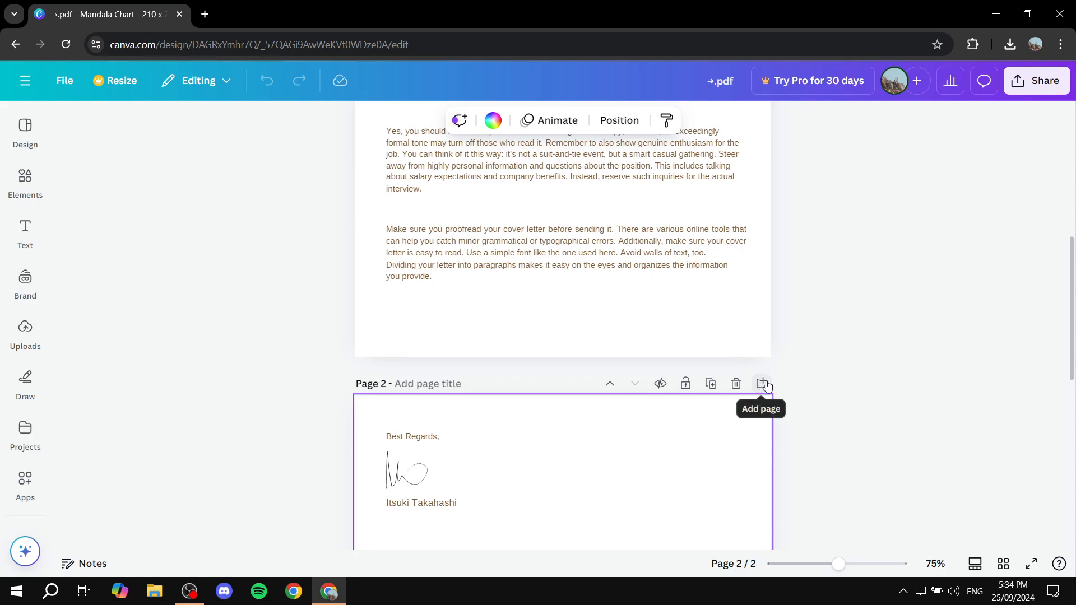
left_click(762, 383)
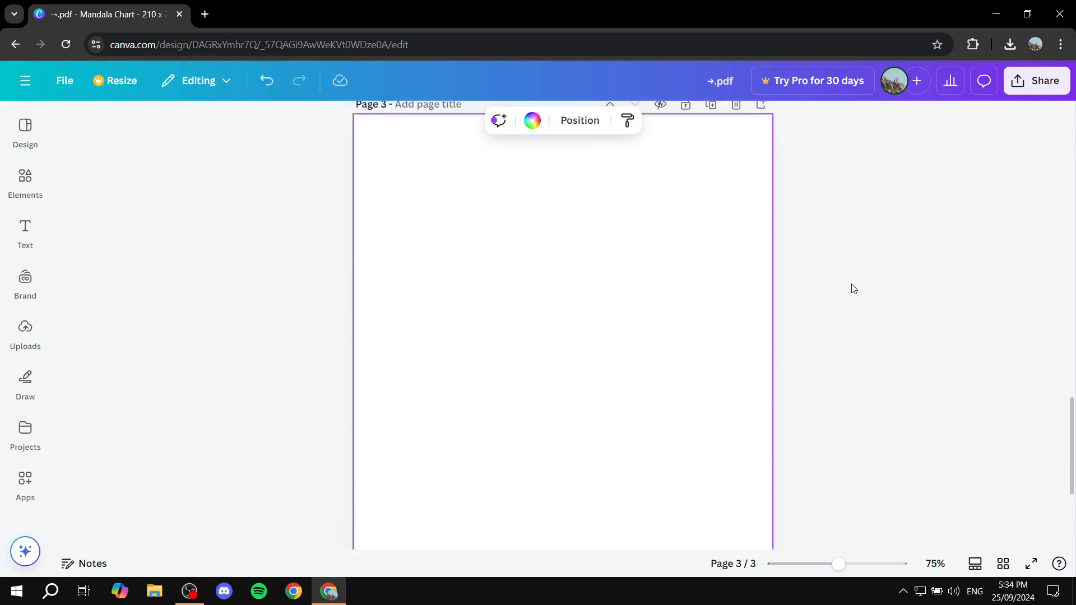